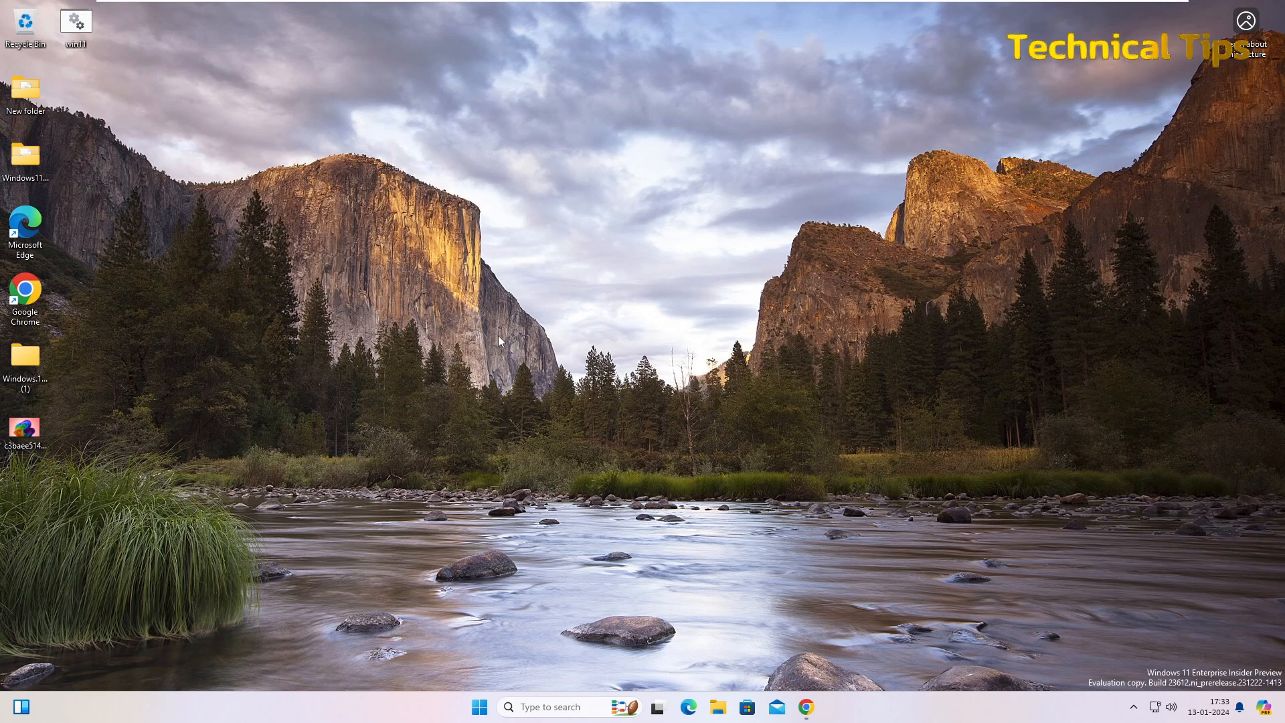
{"action": "mouse_move", "coordinate": [806, 707]}
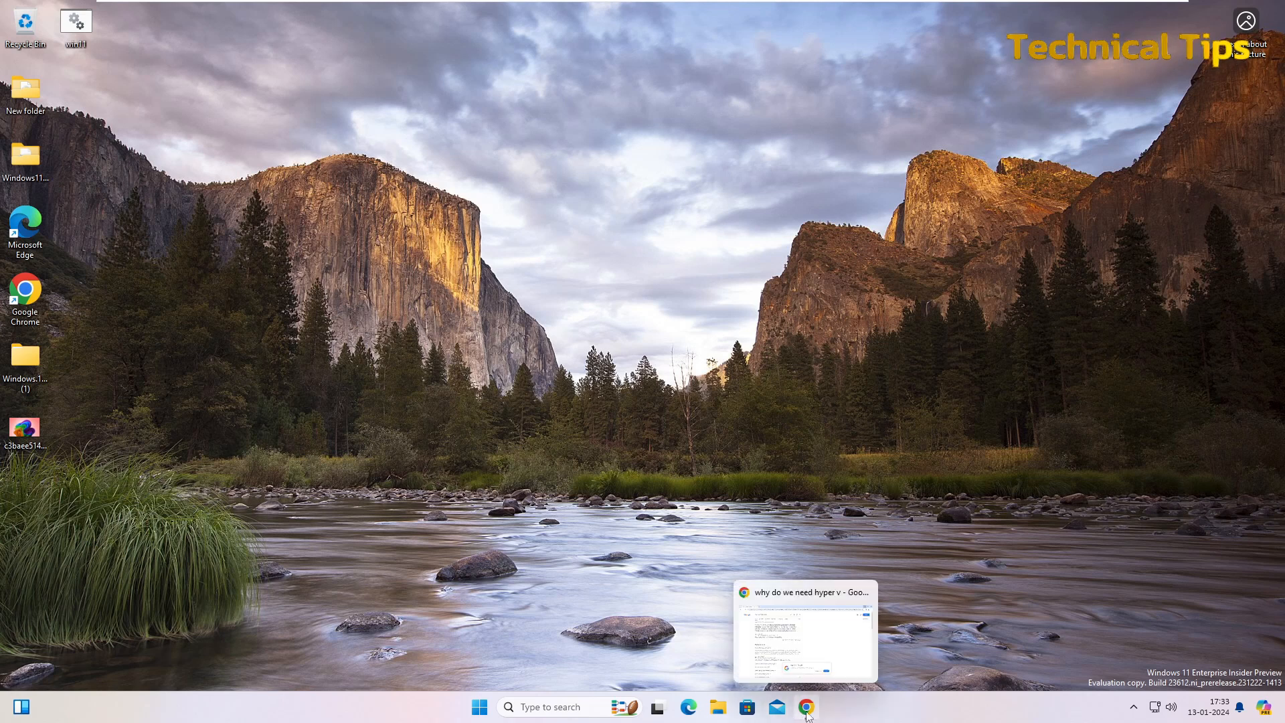
Step: Read the 'Do I need Hyper-V on my PC?' answer, then search Google for 'why hyper v is required'
{"action": "left_click", "coordinate": [805, 706]}
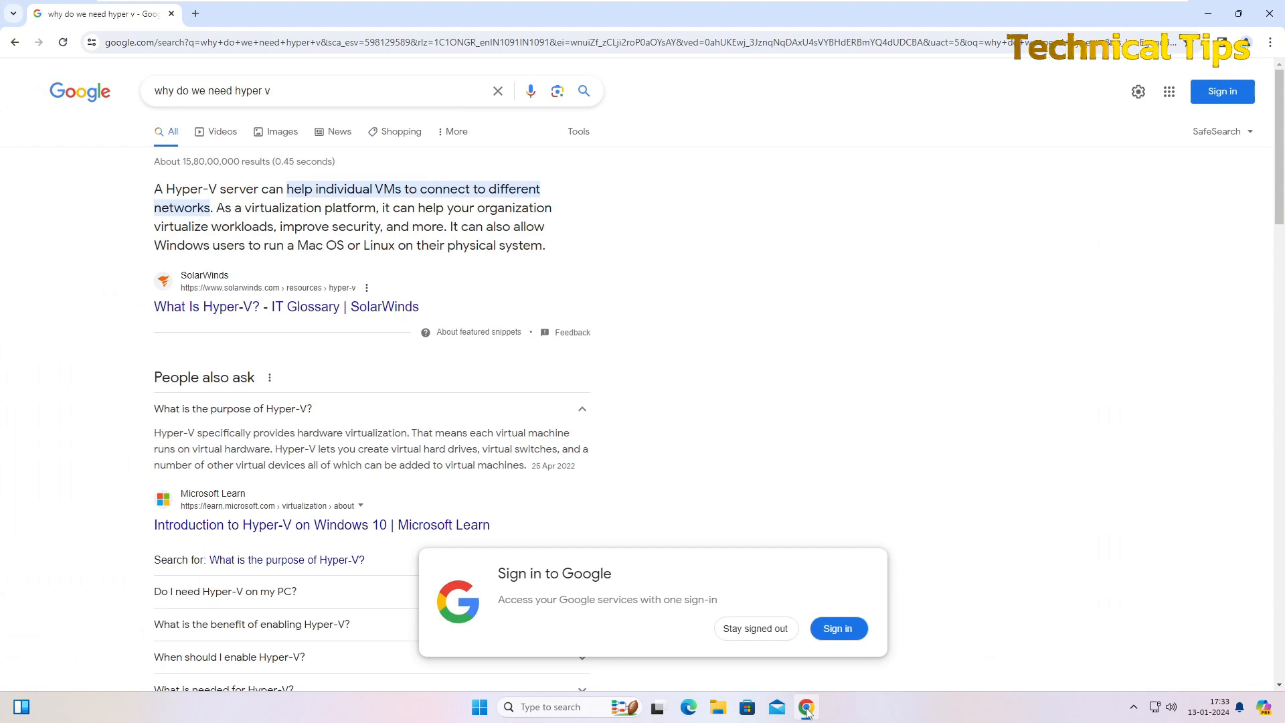
{"action": "mouse_move", "coordinate": [345, 410]}
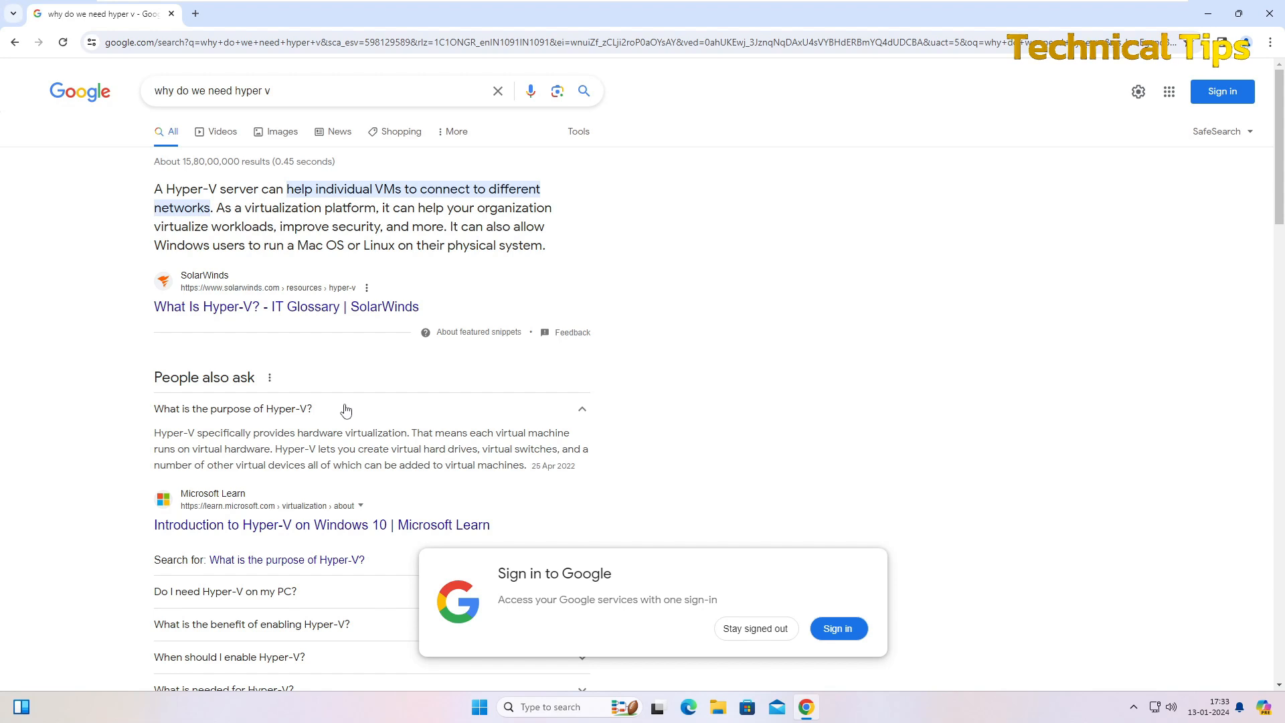
{"action": "mouse_move", "coordinate": [265, 389]}
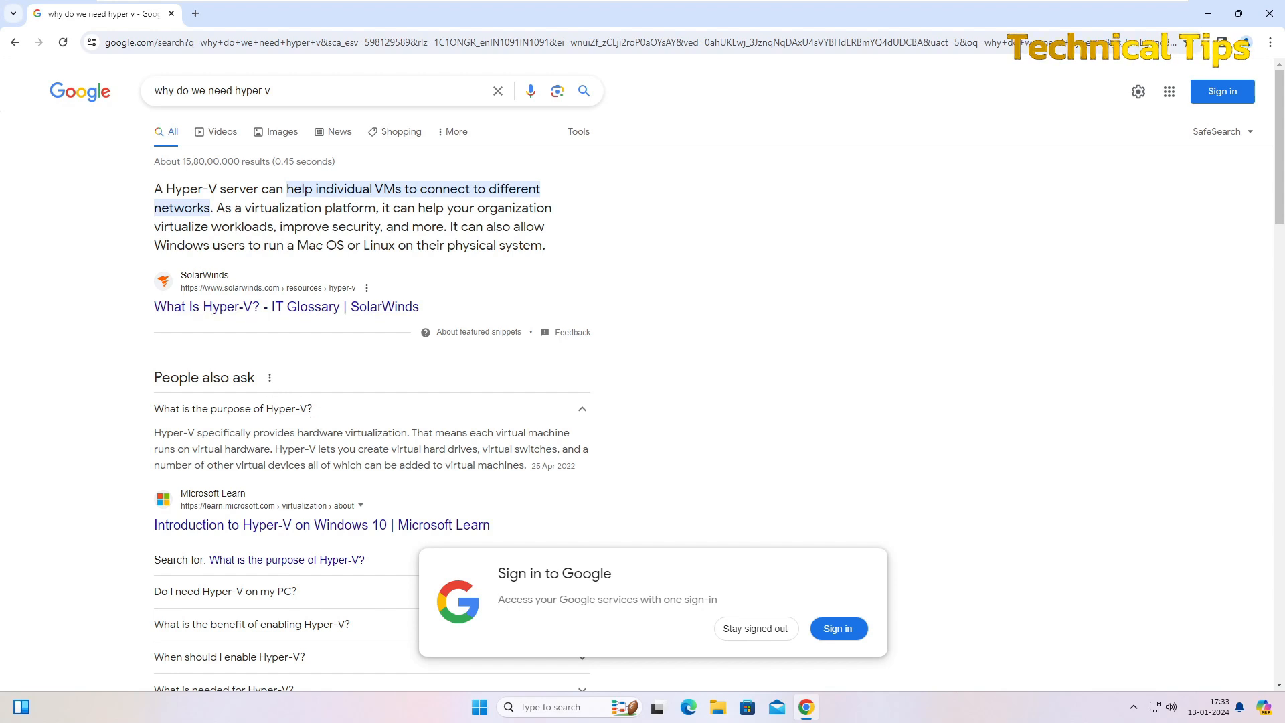
{"action": "mouse_move", "coordinate": [289, 268]}
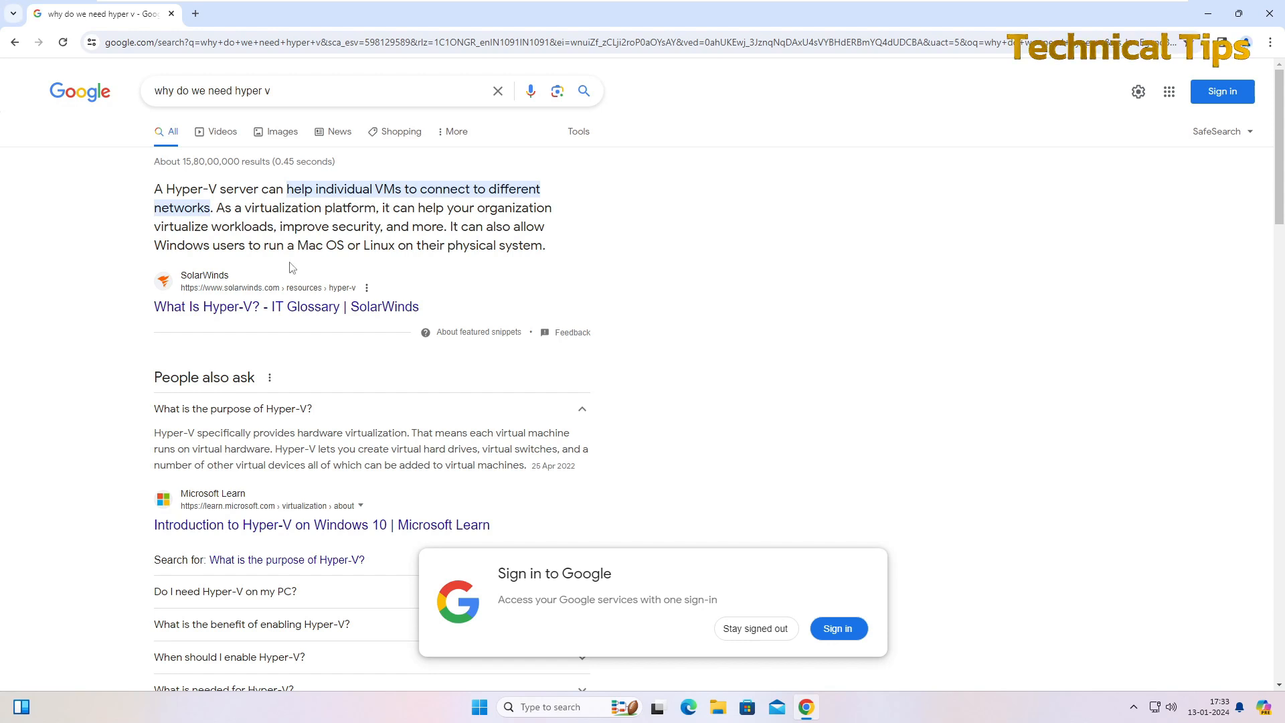
{"action": "scroll", "scroll_direction": "down", "scroll_amount": 3}
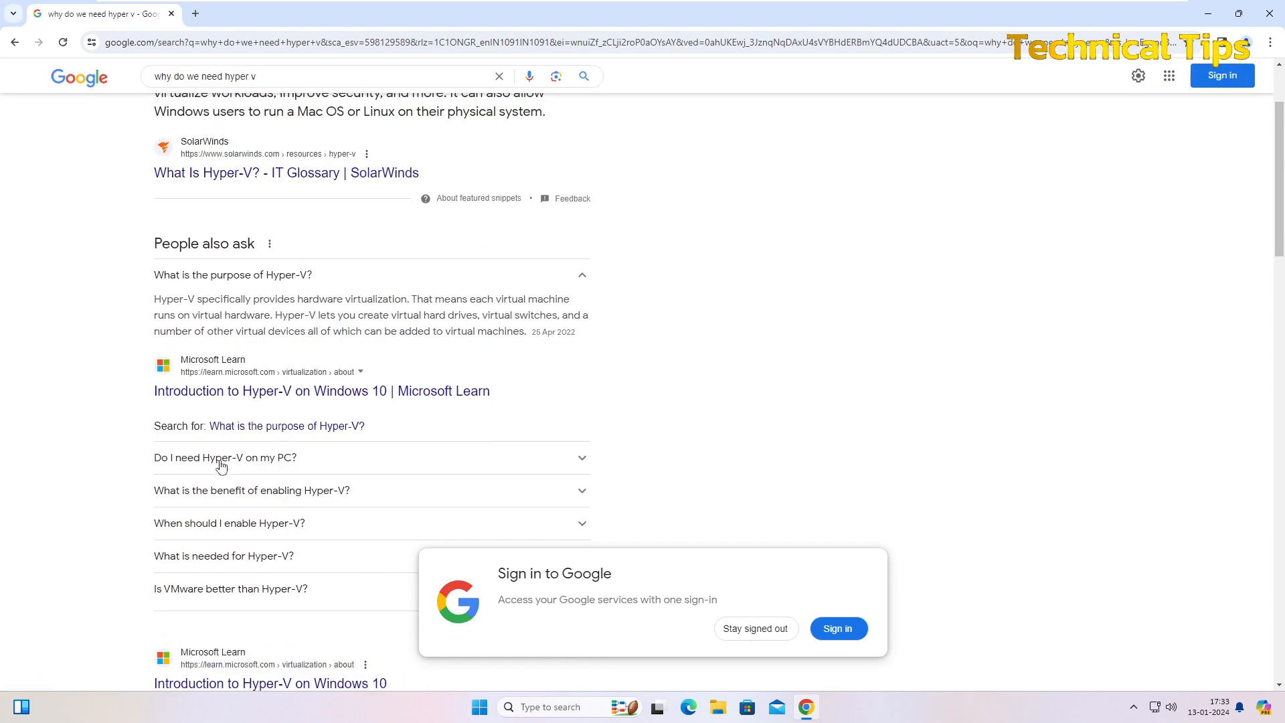
{"action": "left_click", "coordinate": [225, 458]}
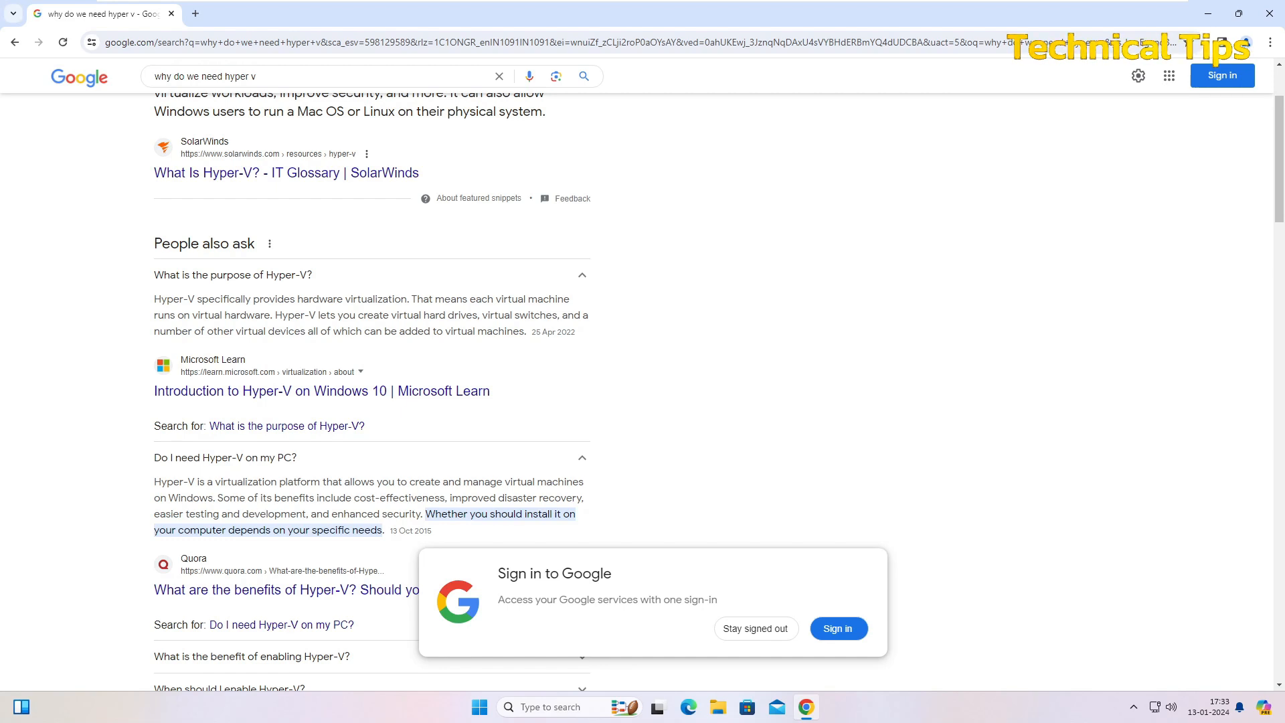
{"action": "scroll", "scroll_direction": "down", "scroll_amount": 3}
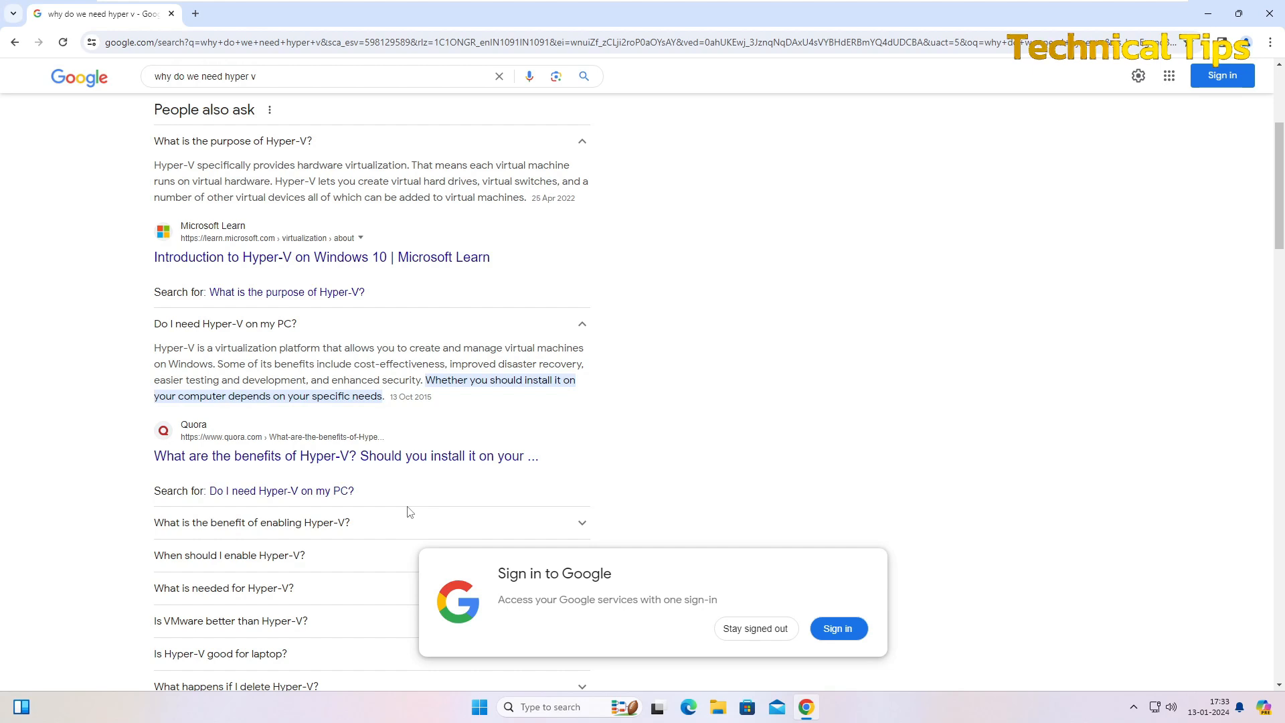
{"action": "type", "text": "why hyper v is required"}
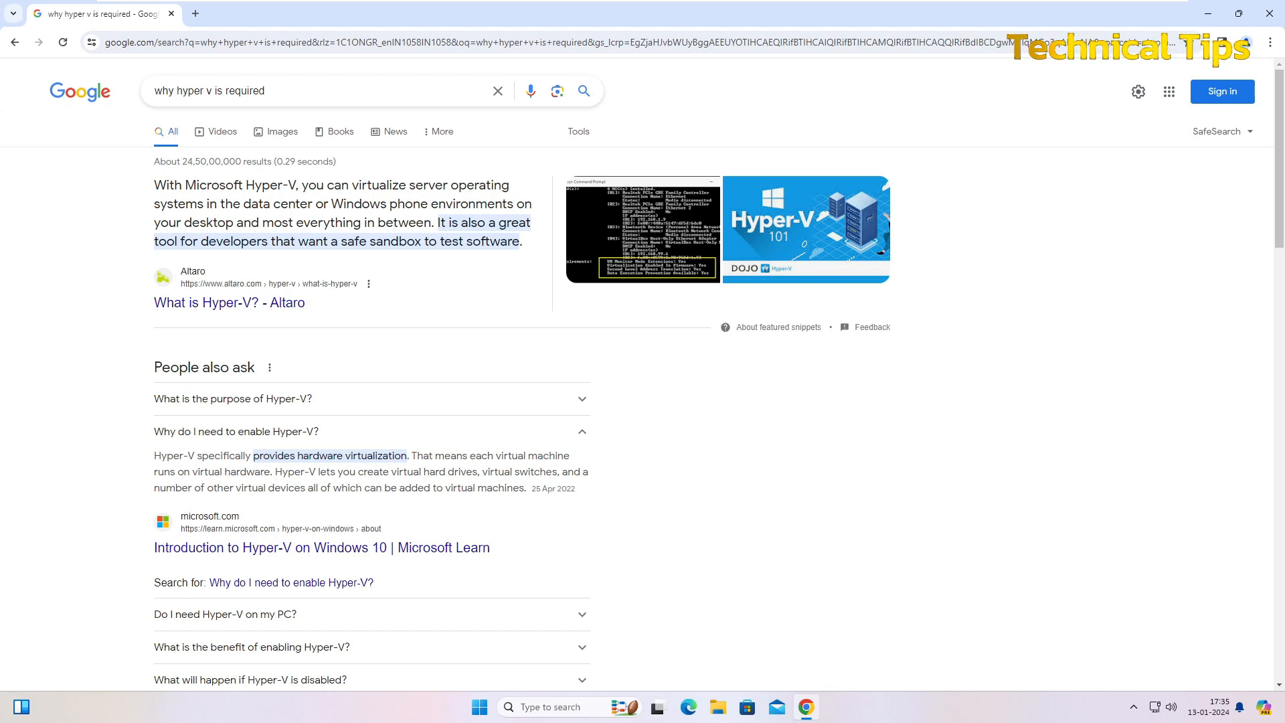
{"action": "mouse_move", "coordinate": [1170, 91]}
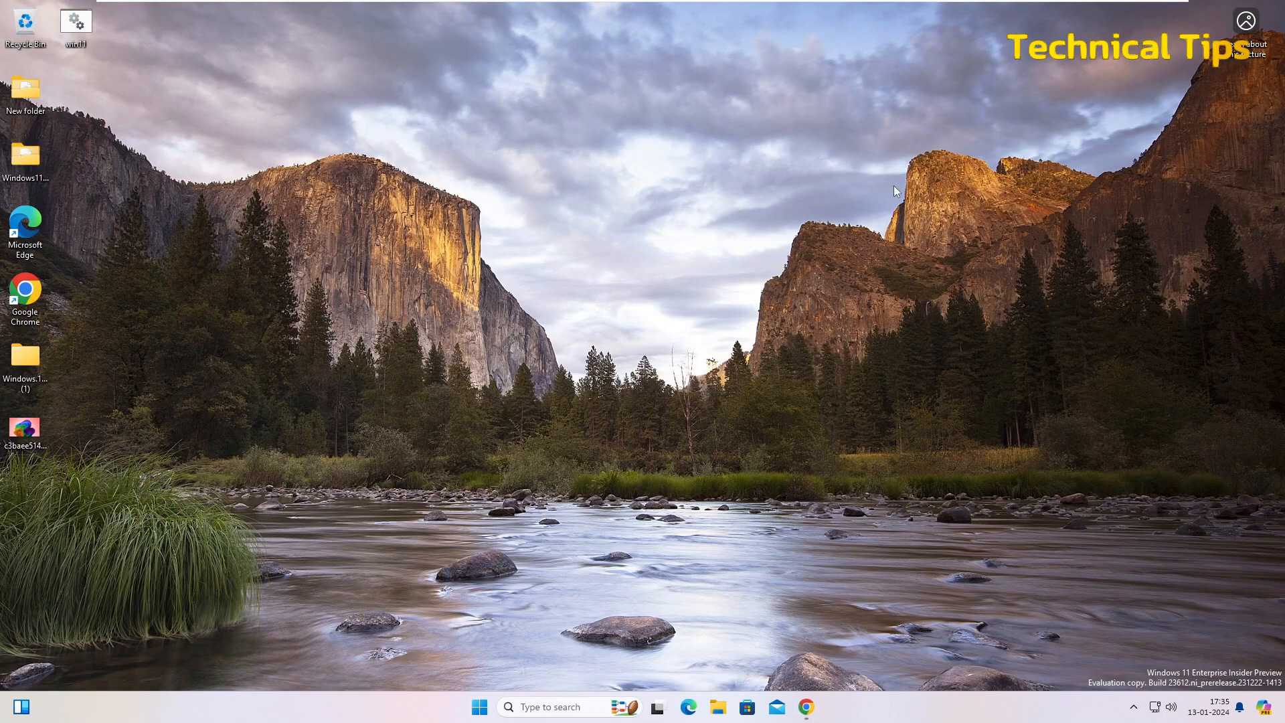
{"action": "mouse_move", "coordinate": [696, 353]}
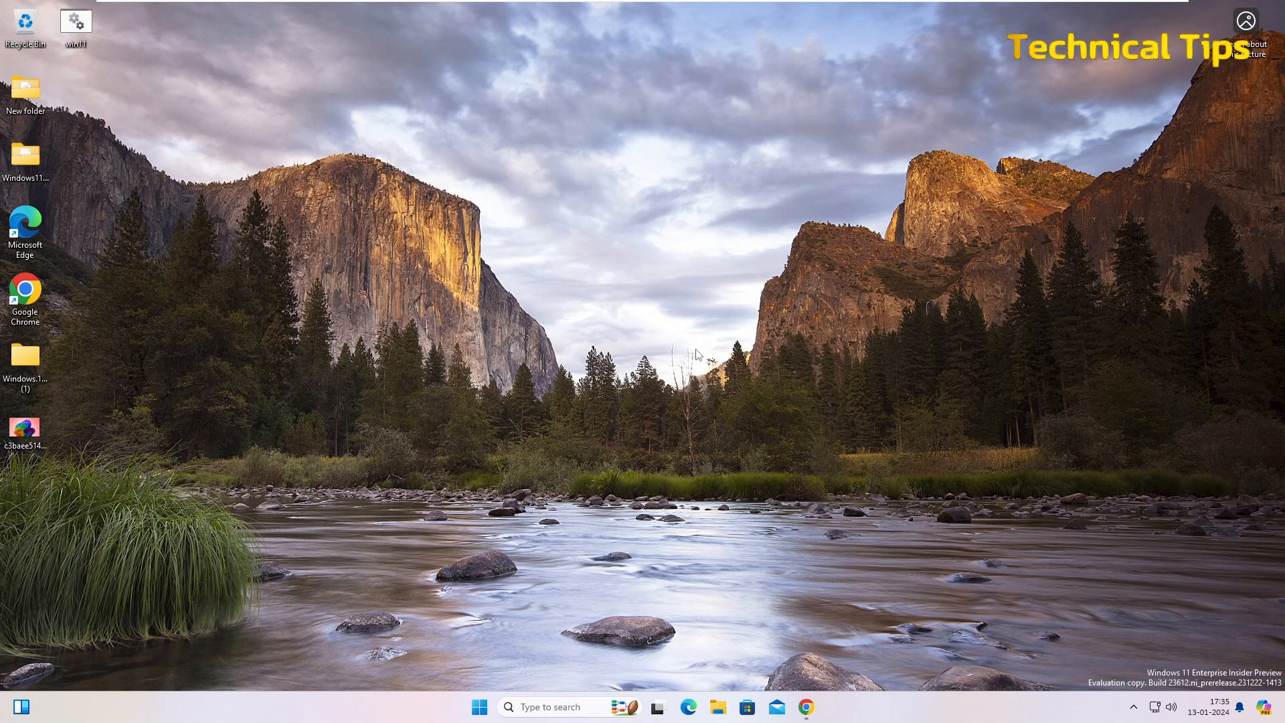
{"action": "mouse_move", "coordinate": [680, 413]}
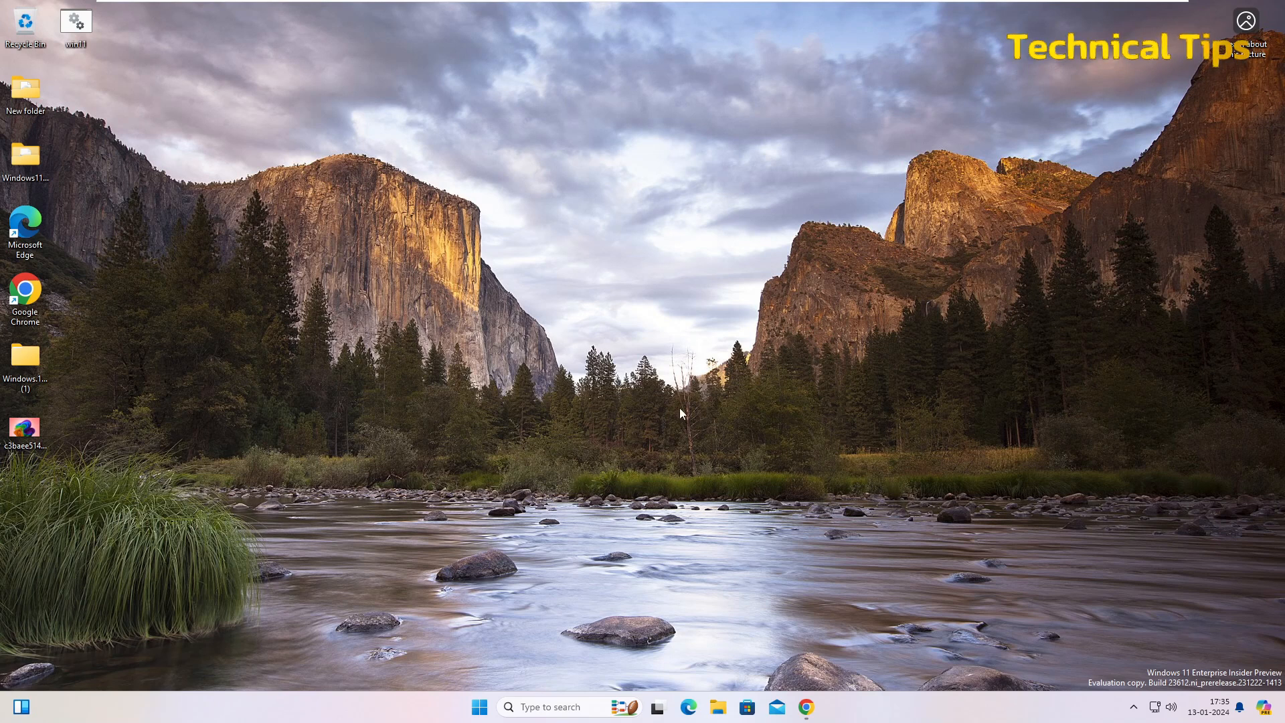
Step: Launch Control Panel from the Start menu search by typing 'cont'
{"action": "left_click", "coordinate": [479, 706]}
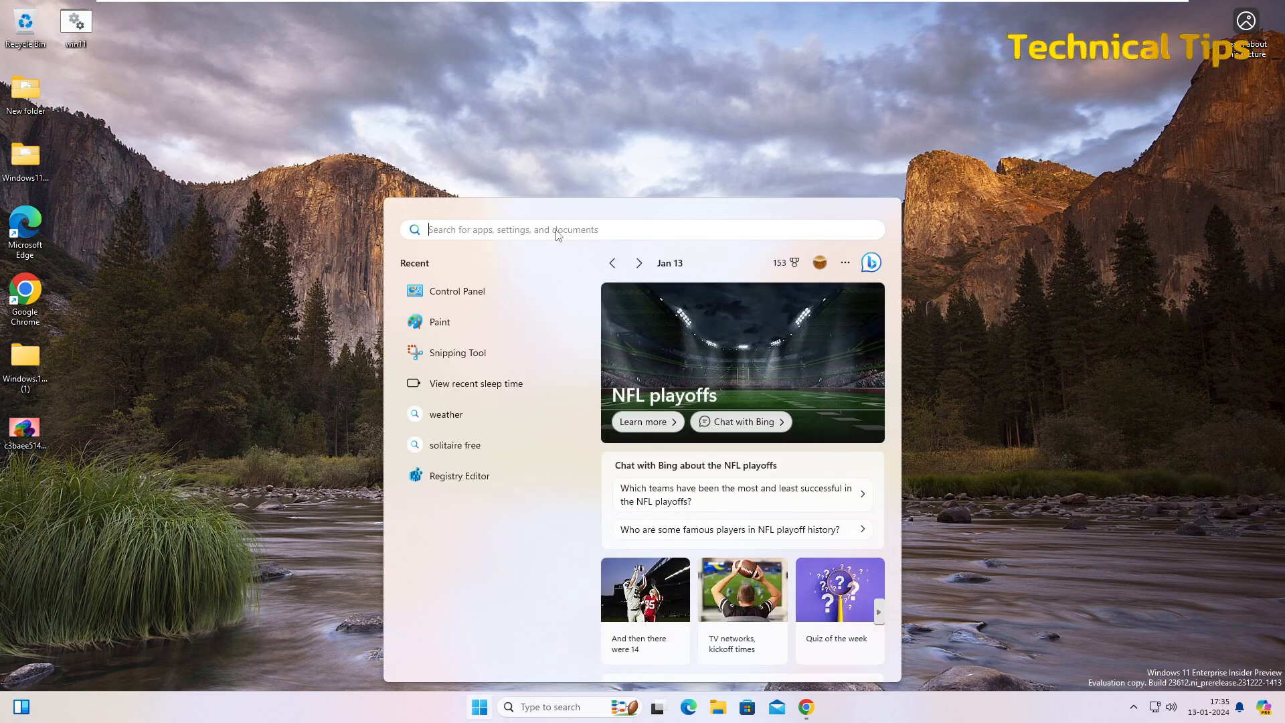
{"action": "type", "text": "cont"}
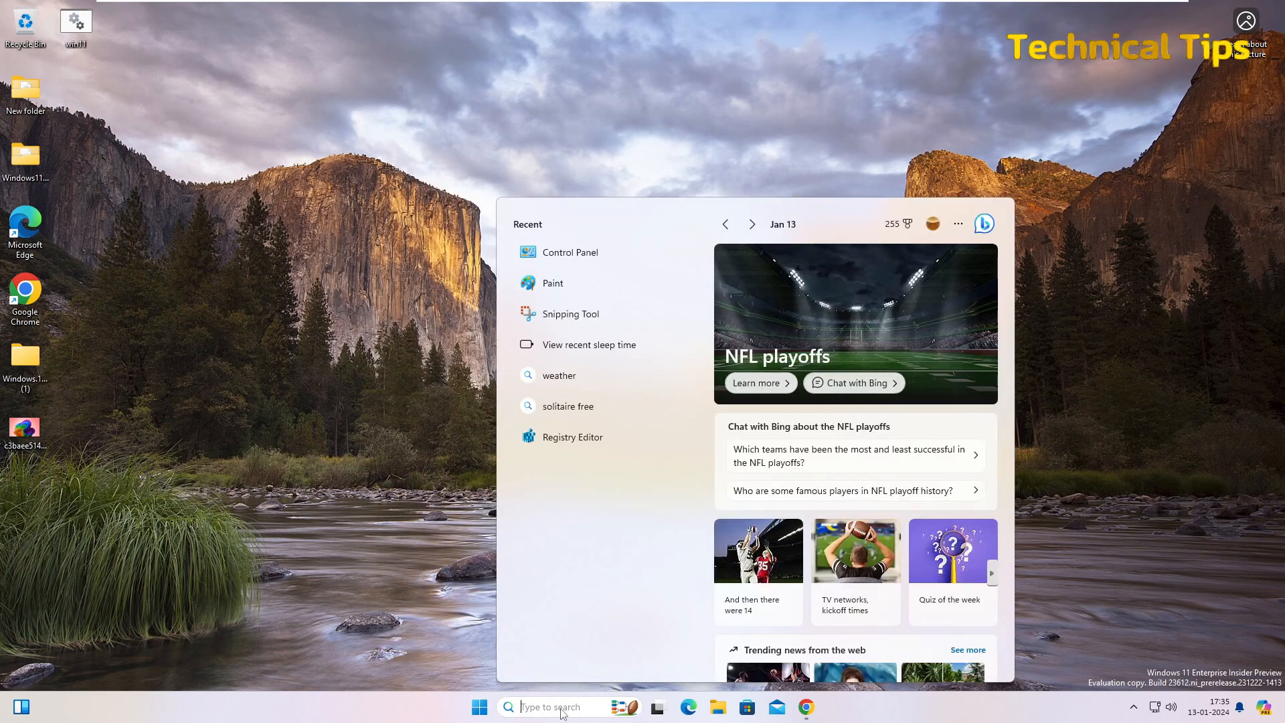
{"action": "type", "text": "cont"}
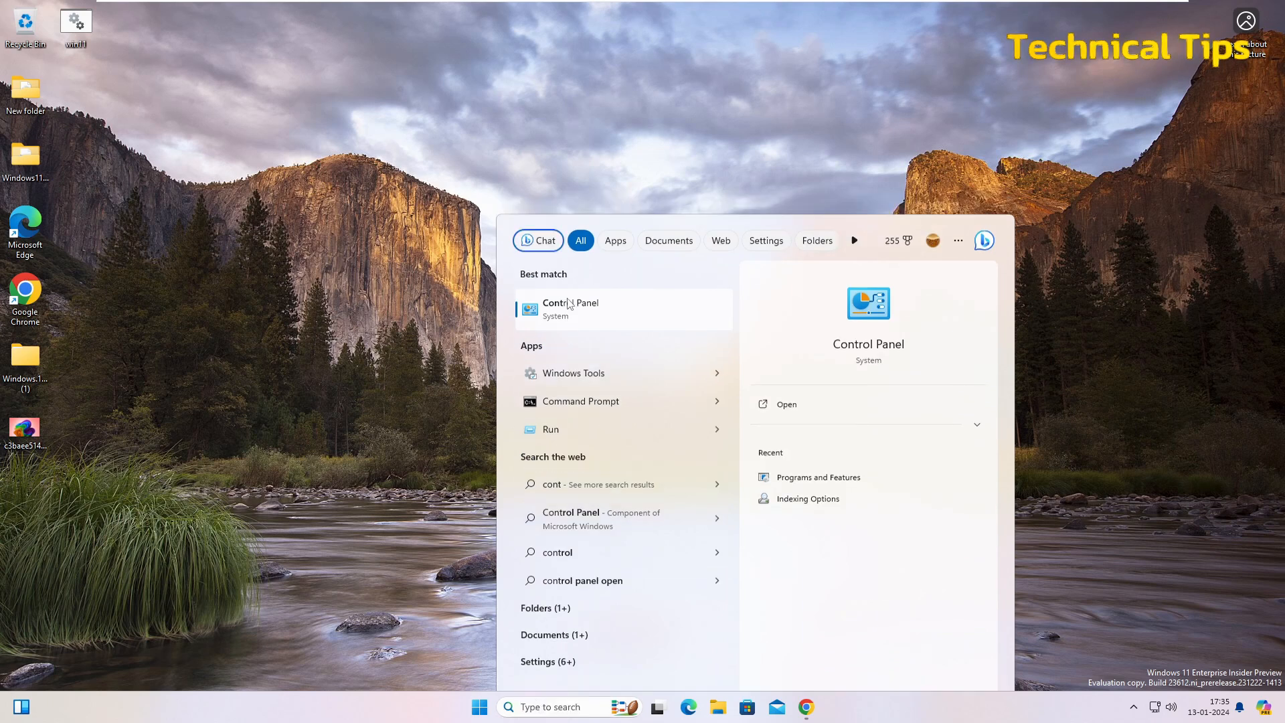
{"action": "left_click", "coordinate": [570, 308]}
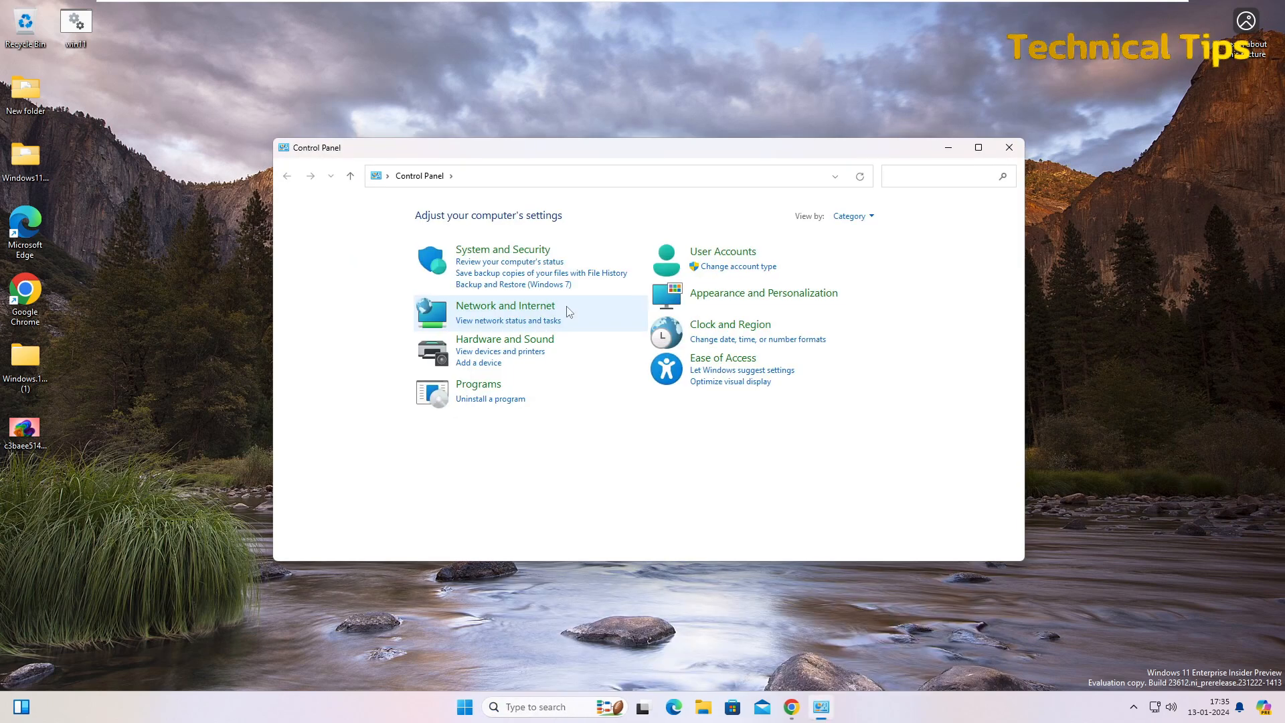
{"action": "mouse_move", "coordinate": [586, 308]}
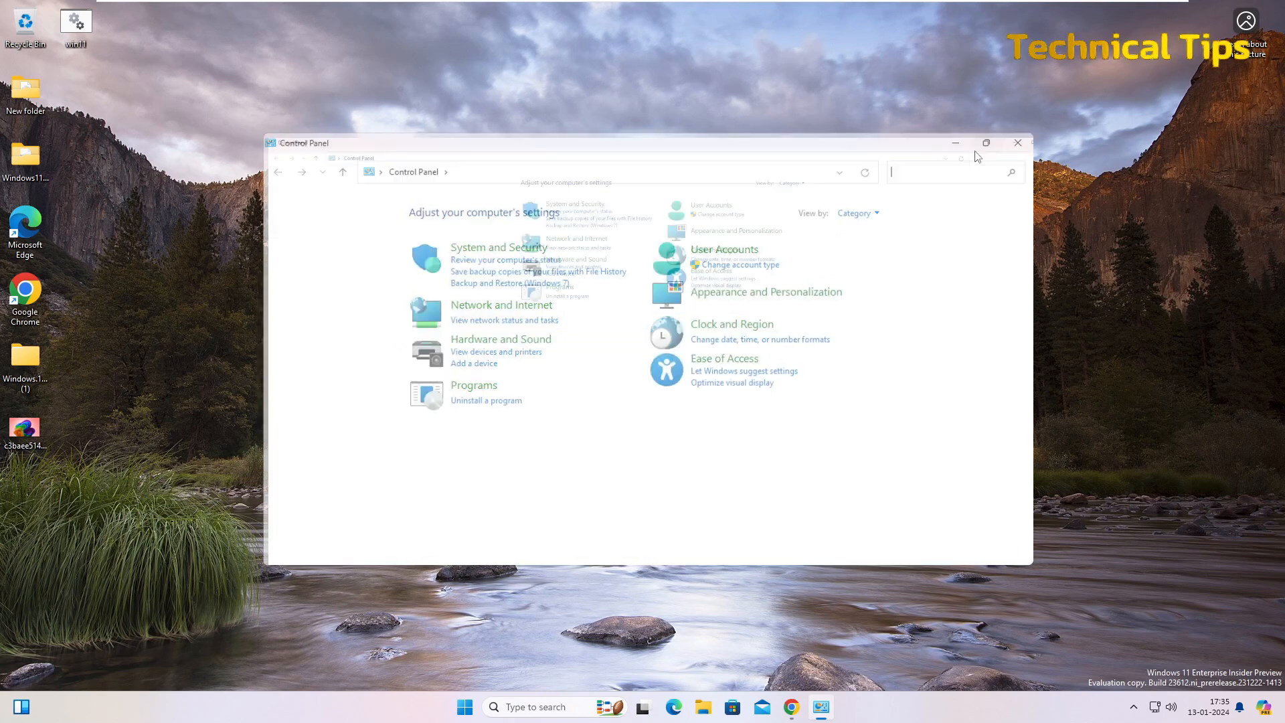
Step: Maximize Control Panel and switch View by to Small icons
{"action": "left_click", "coordinate": [987, 143]}
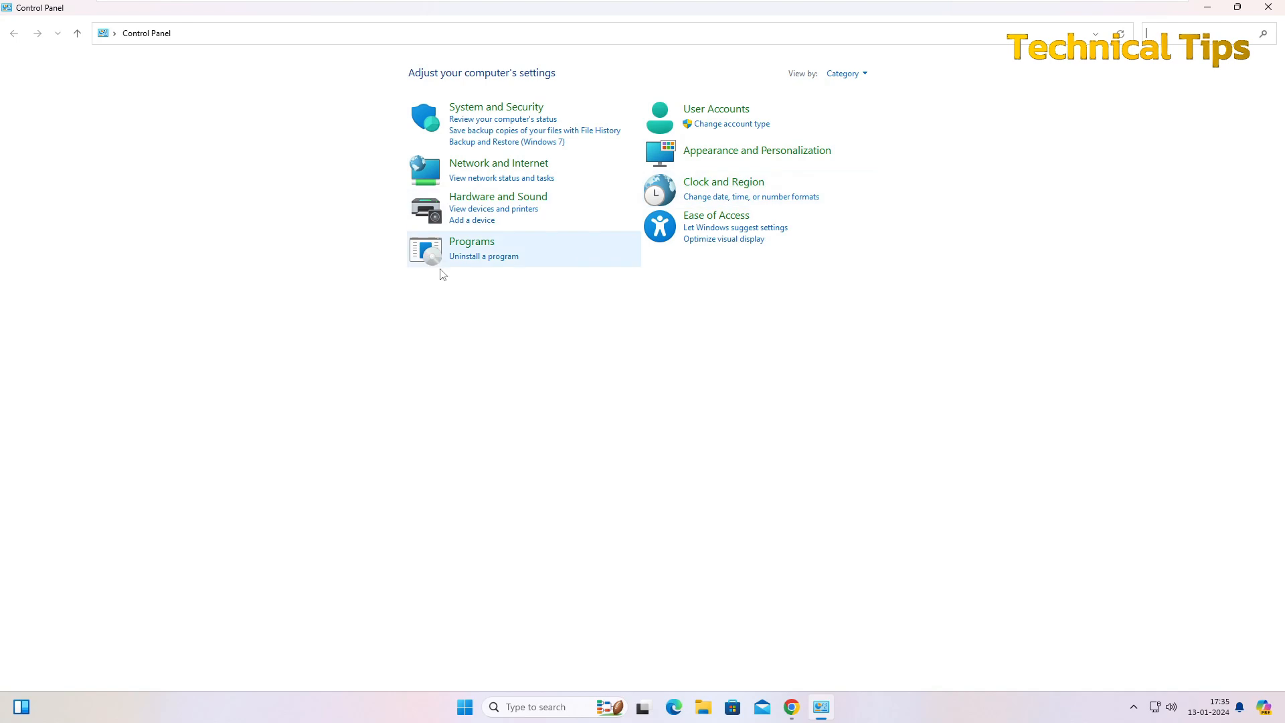
{"action": "mouse_move", "coordinate": [842, 72]}
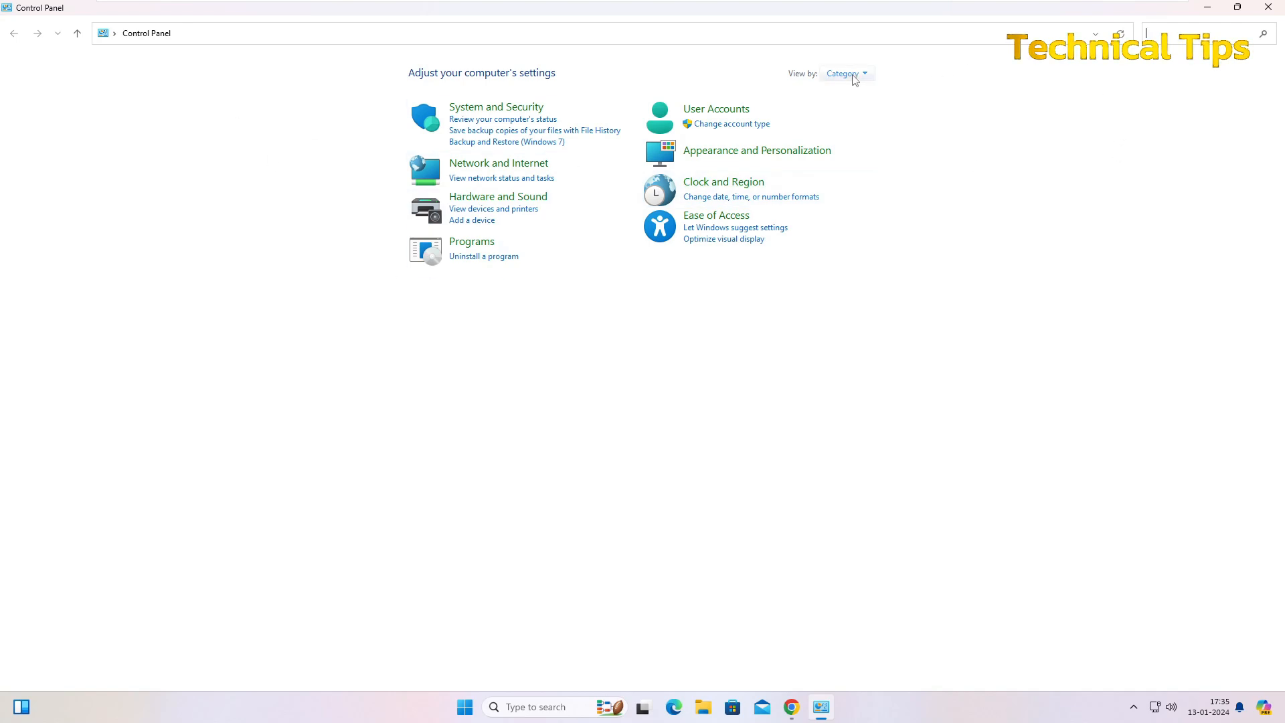
{"action": "left_click", "coordinate": [846, 73]}
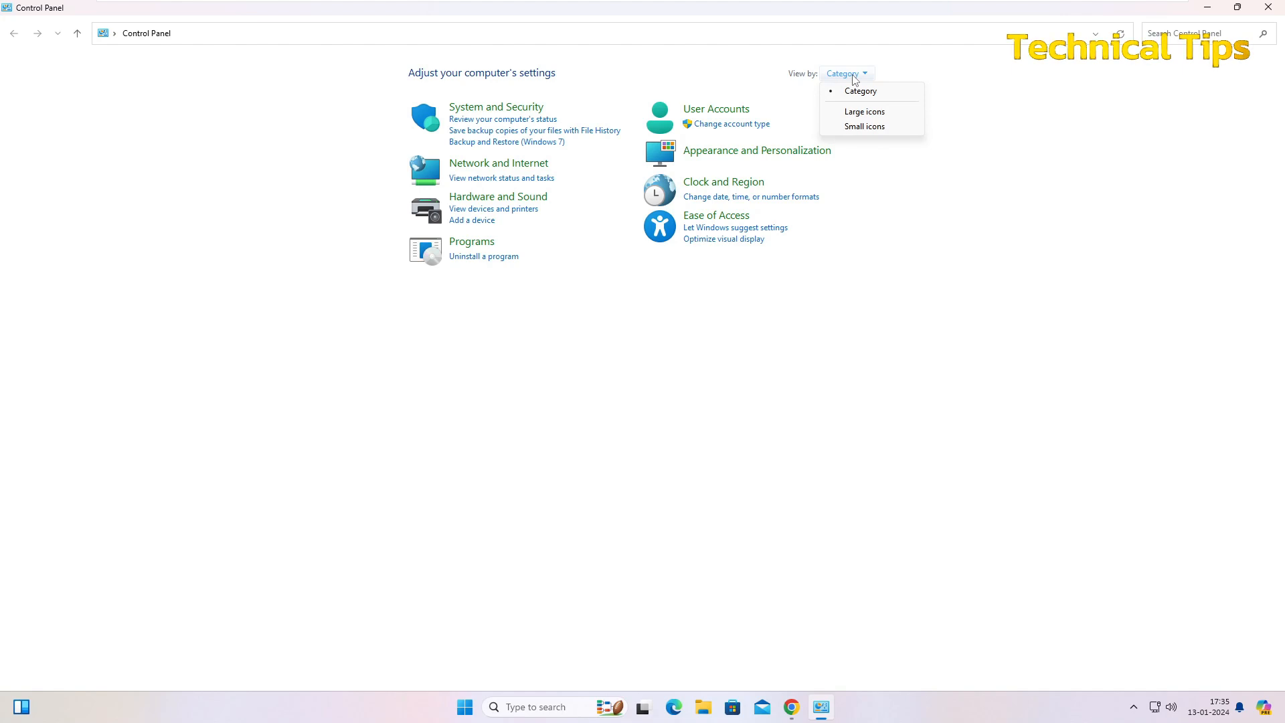
{"action": "mouse_move", "coordinate": [863, 126]}
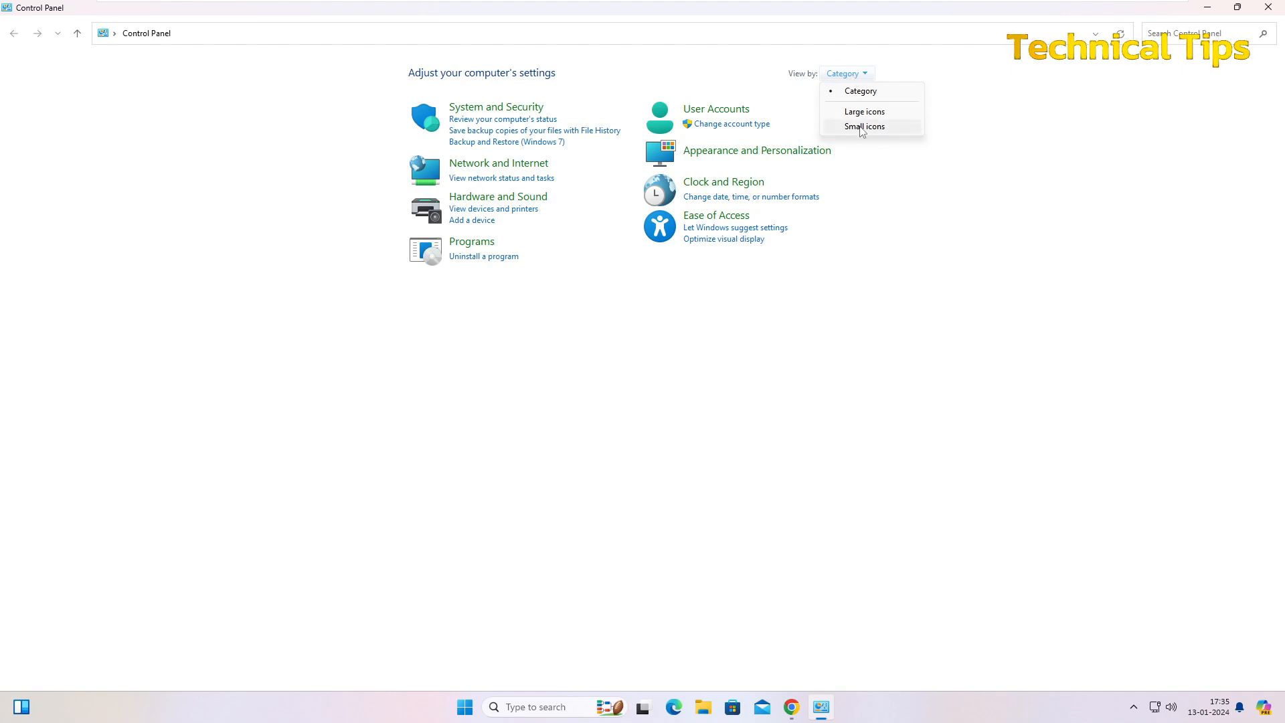
{"action": "left_click", "coordinate": [863, 126]}
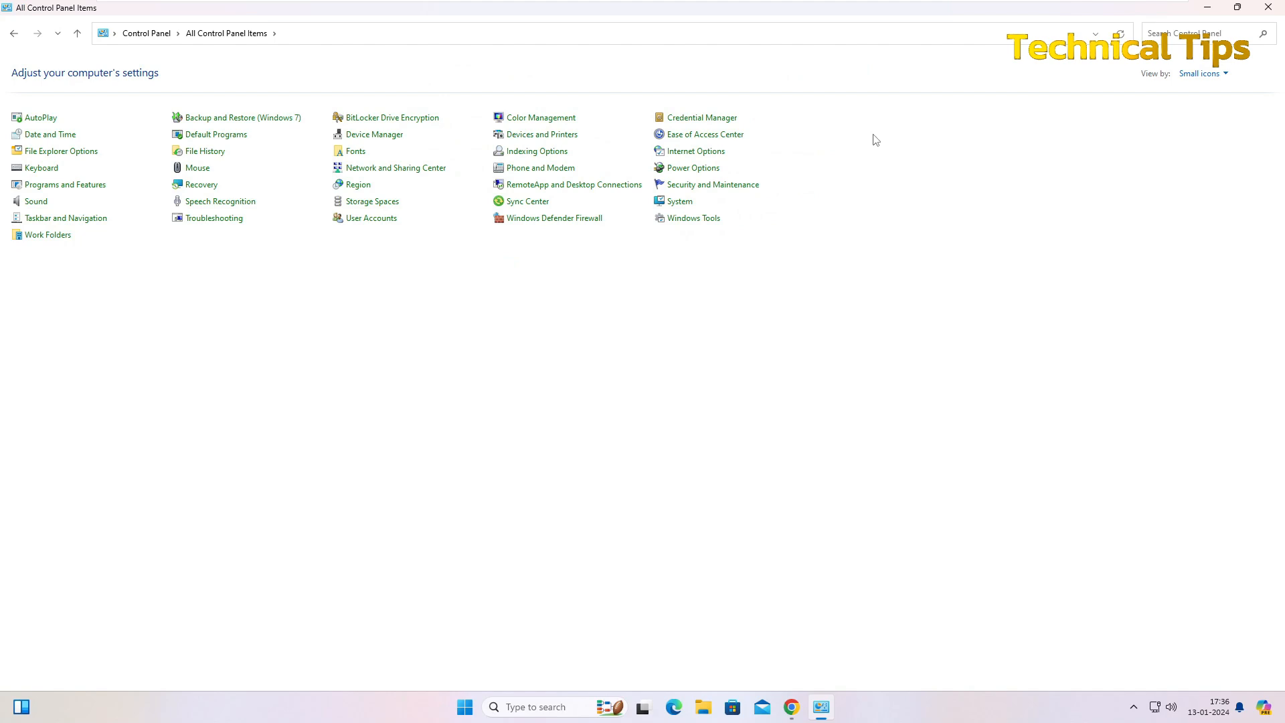
{"action": "mouse_move", "coordinate": [81, 218]}
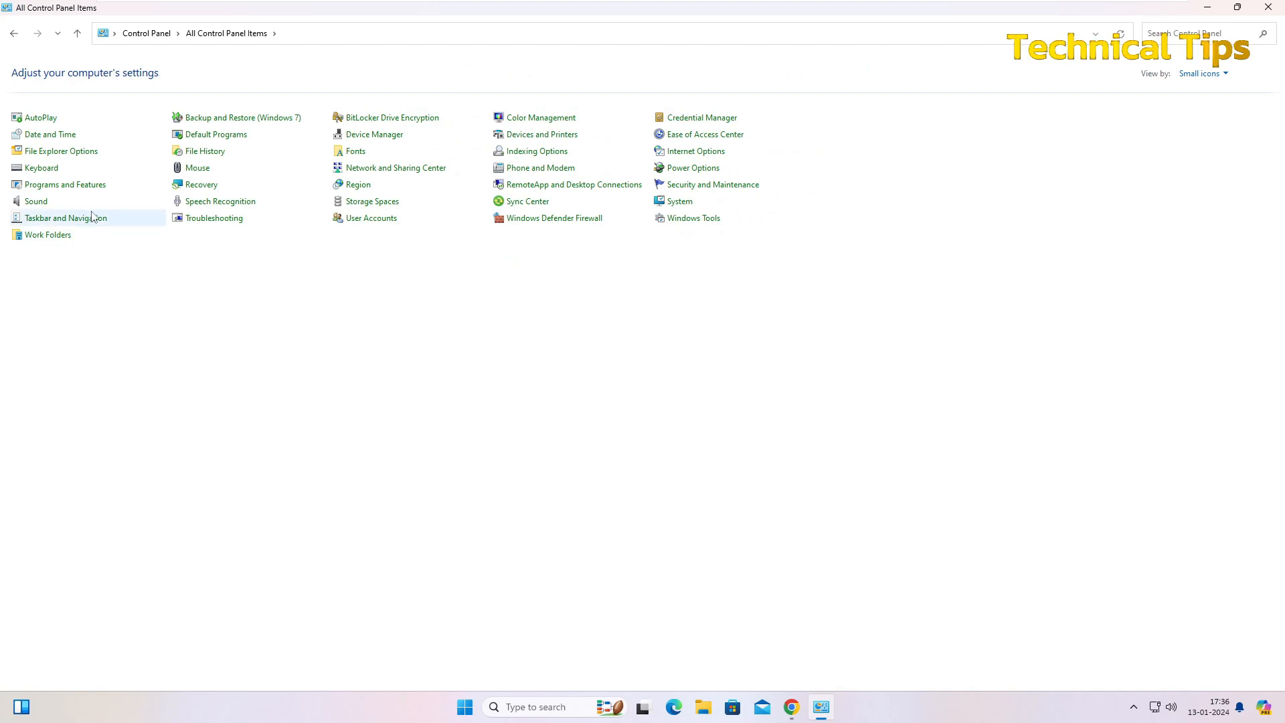
{"action": "mouse_move", "coordinate": [64, 184]}
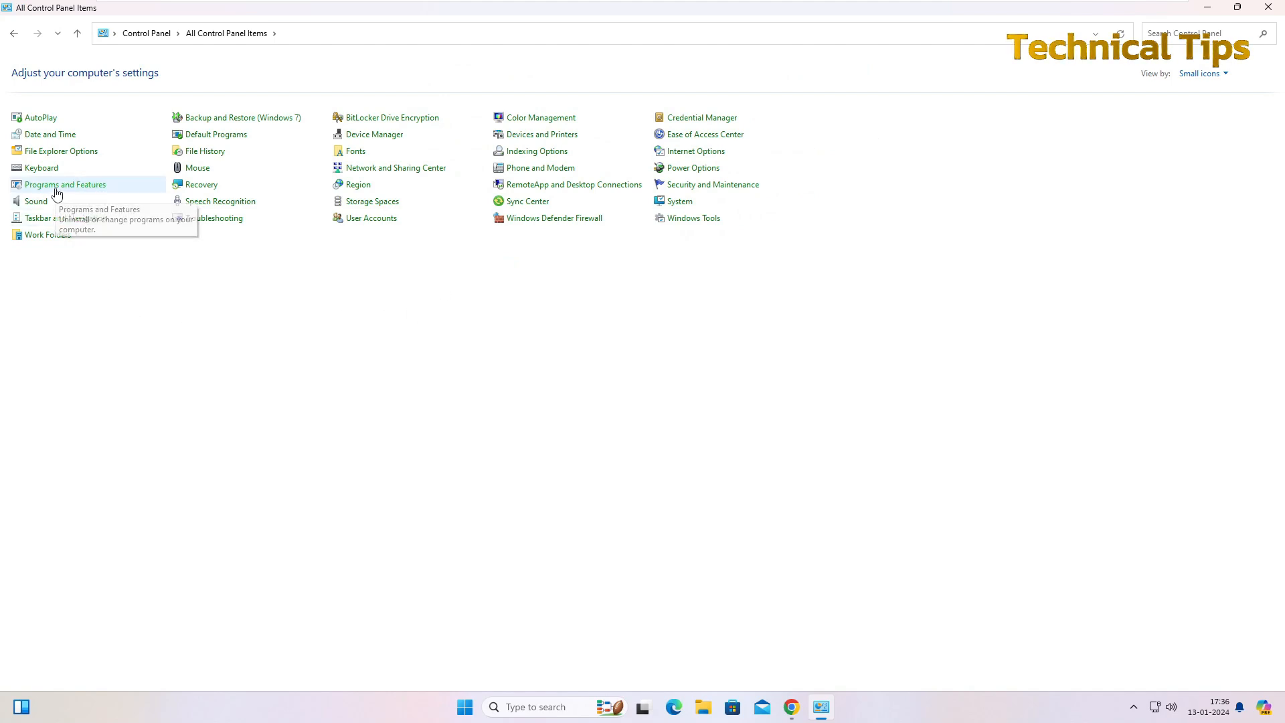
Step: From Programs and Features, reach Windows Features and tick the Hyper-V checkbox
{"action": "left_click", "coordinate": [64, 183]}
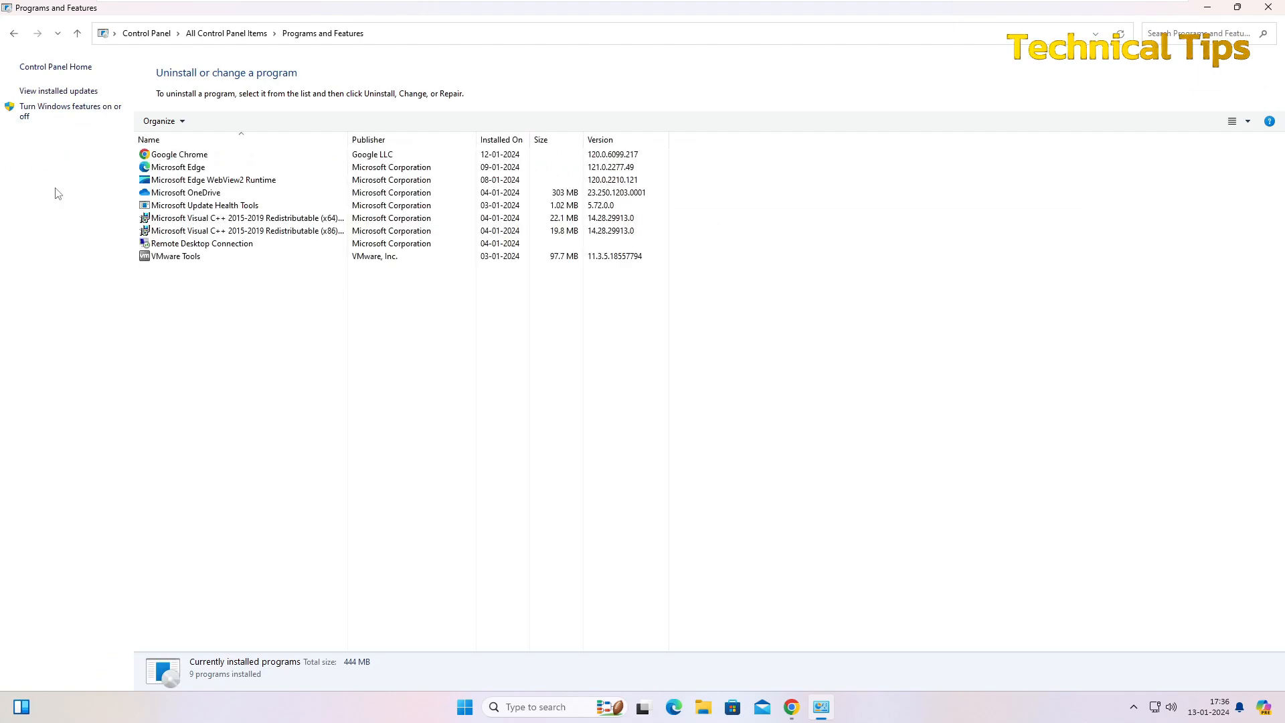
{"action": "mouse_move", "coordinate": [69, 111]}
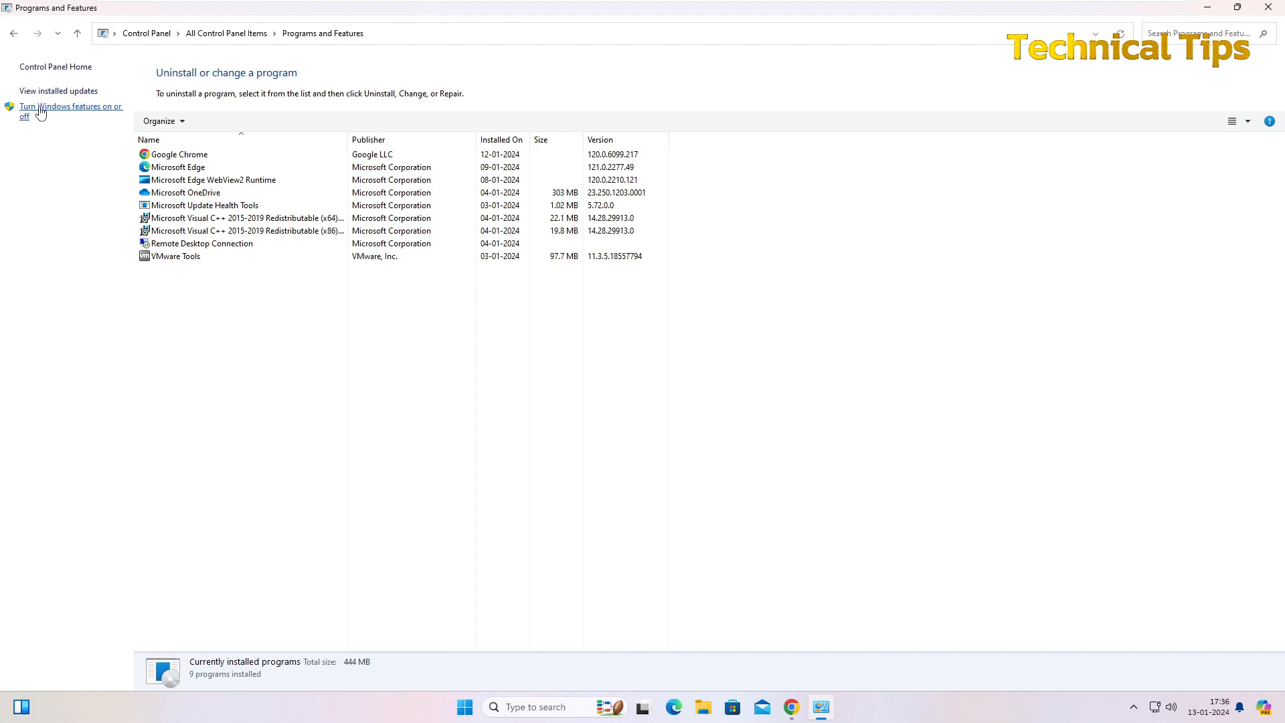
{"action": "left_click", "coordinate": [71, 105]}
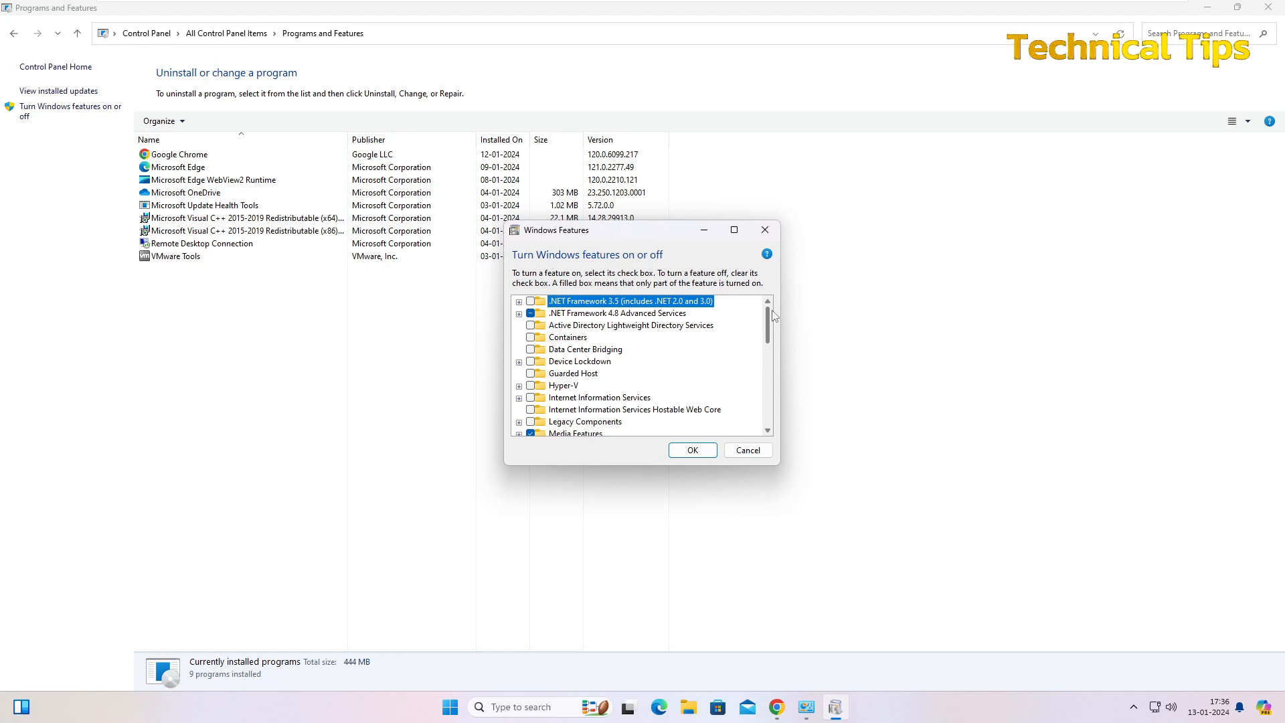
{"action": "scroll", "scroll_direction": "down", "scroll_amount": 3}
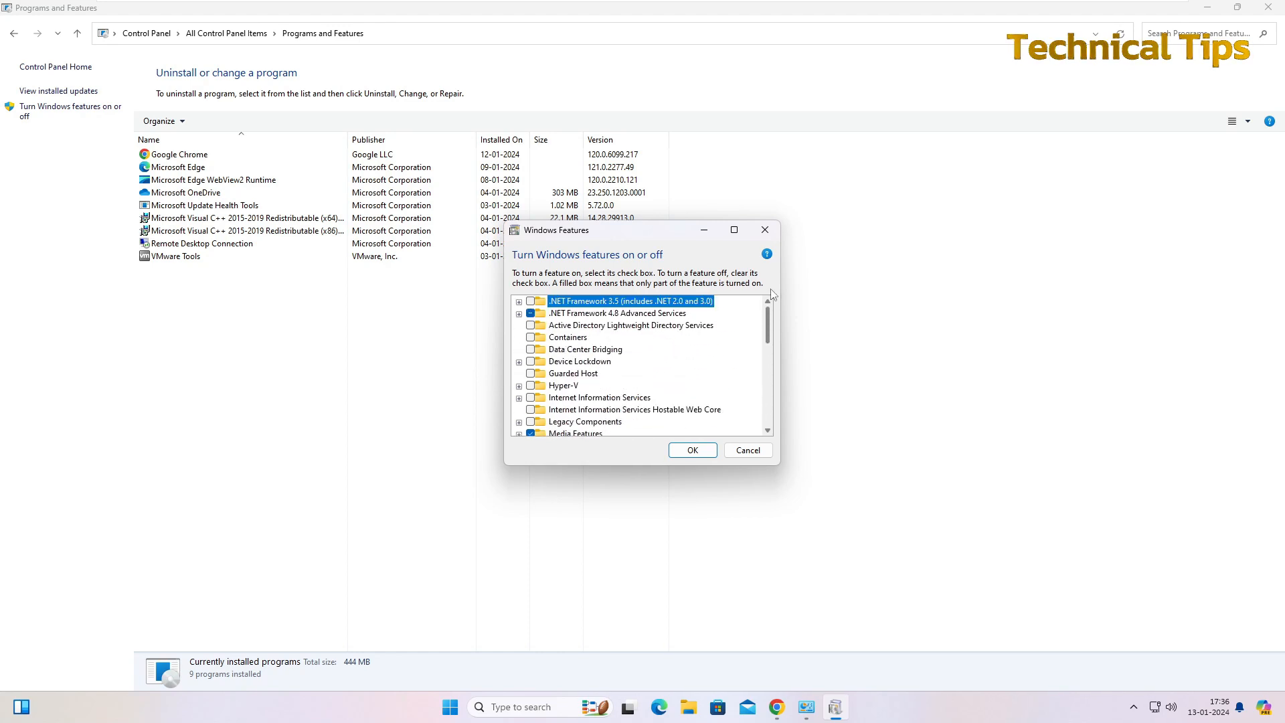
{"action": "mouse_move", "coordinate": [562, 385]}
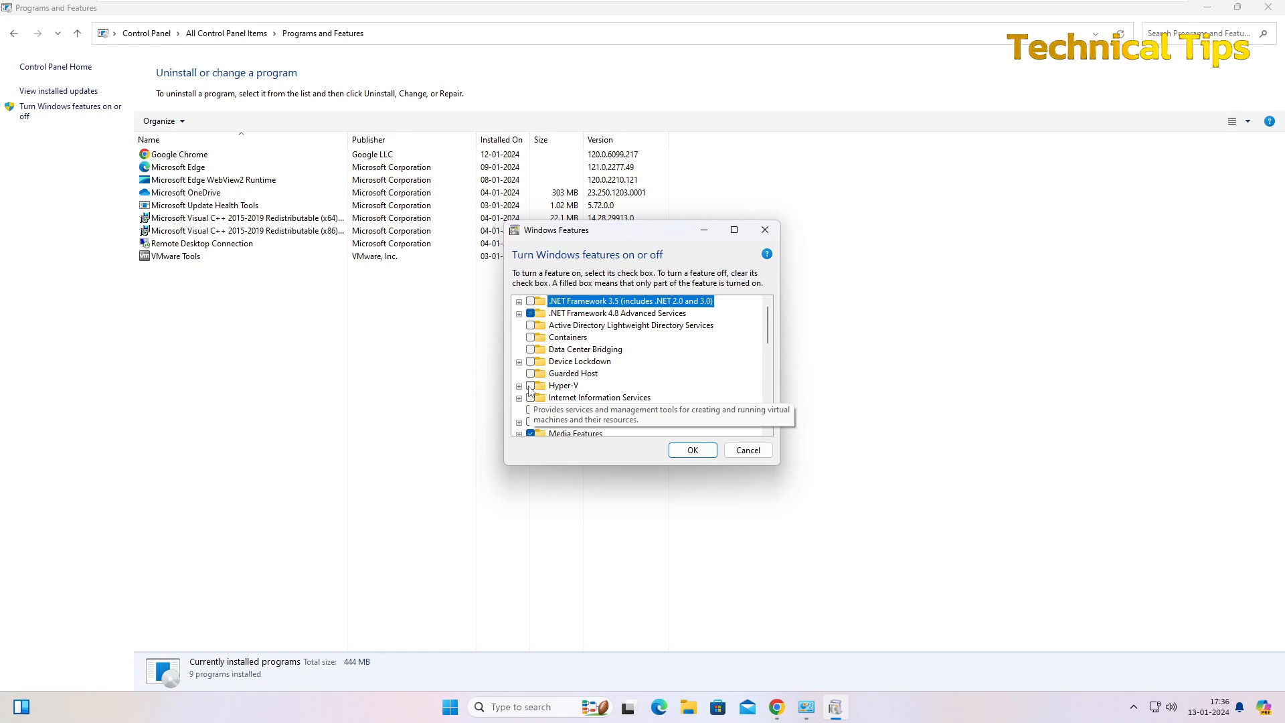
{"action": "left_click", "coordinate": [563, 385]}
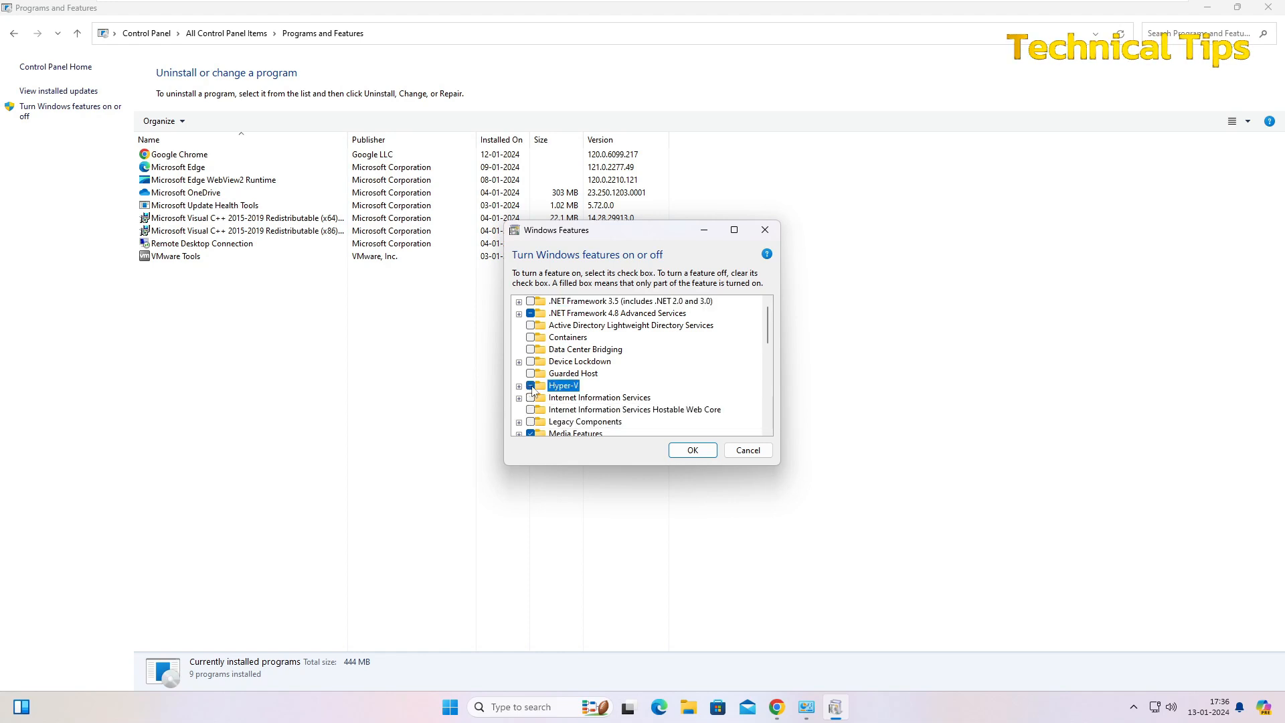
{"action": "mouse_move", "coordinate": [564, 385]}
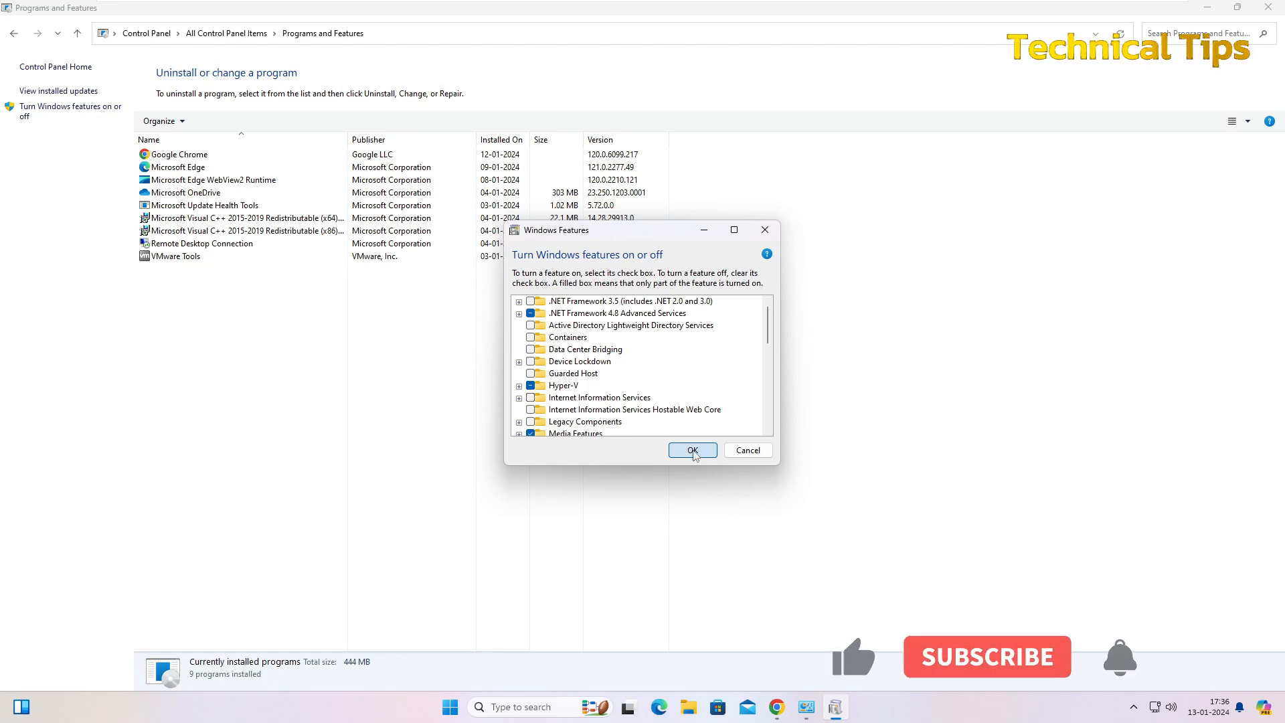
Step: Apply the Hyper-V enable change with OK and close the completed-changes message
{"action": "left_click", "coordinate": [692, 449]}
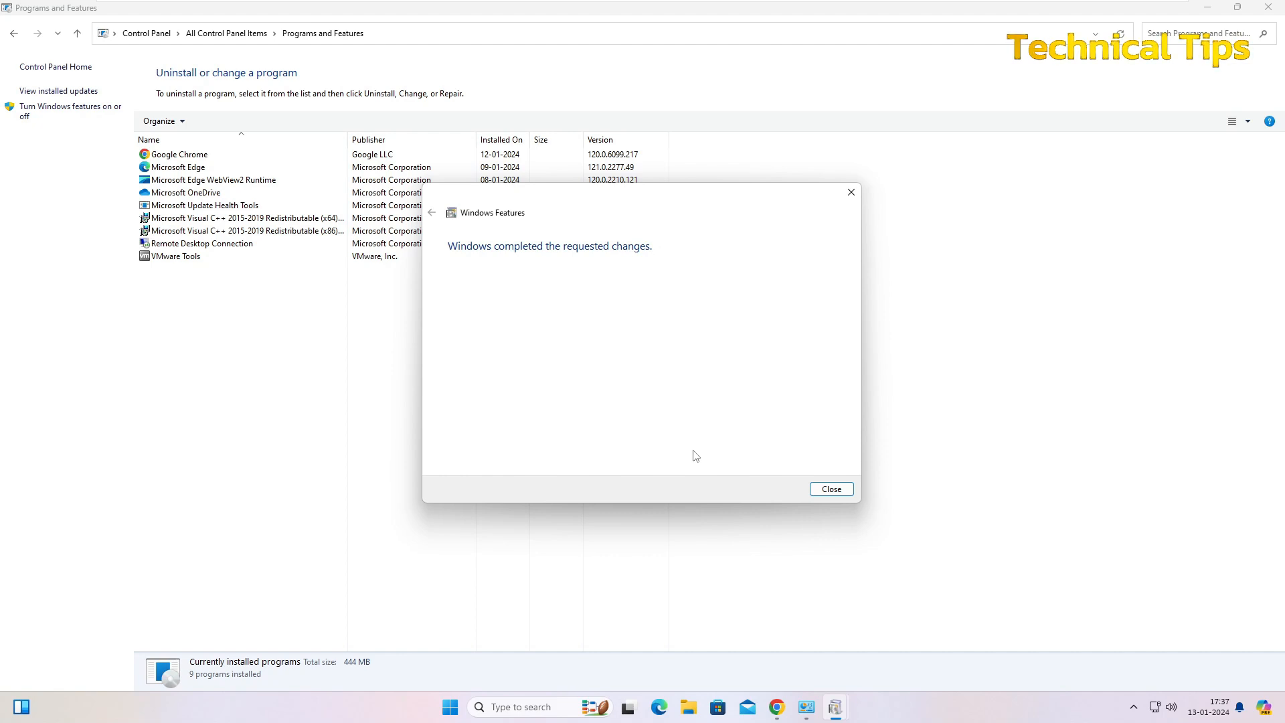
{"action": "mouse_move", "coordinate": [866, 516]}
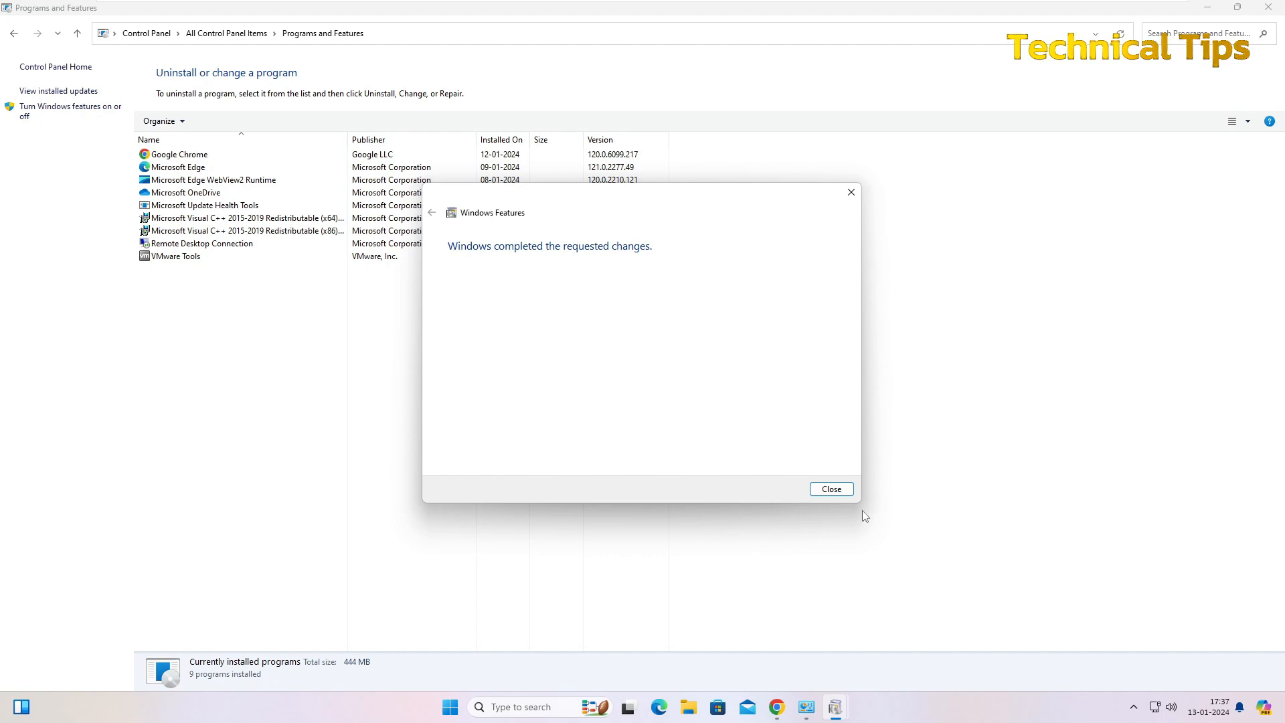
{"action": "left_click", "coordinate": [830, 489]}
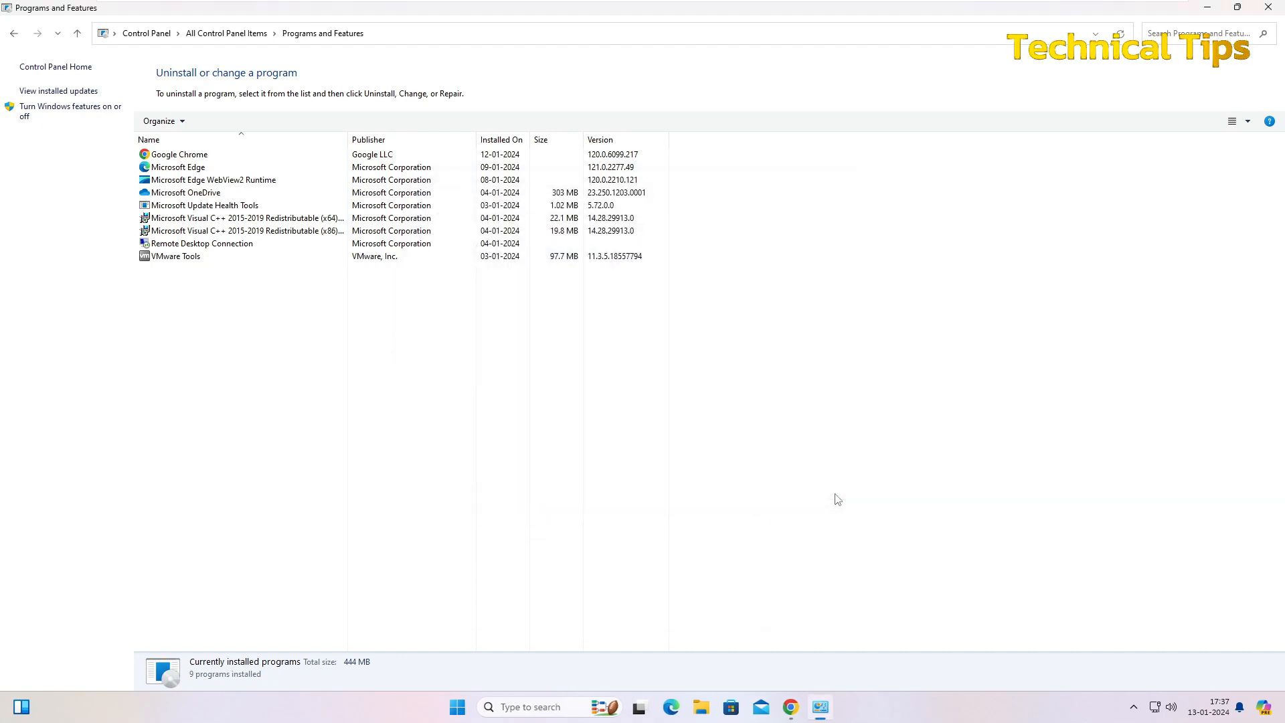
{"action": "mouse_move", "coordinate": [658, 465]}
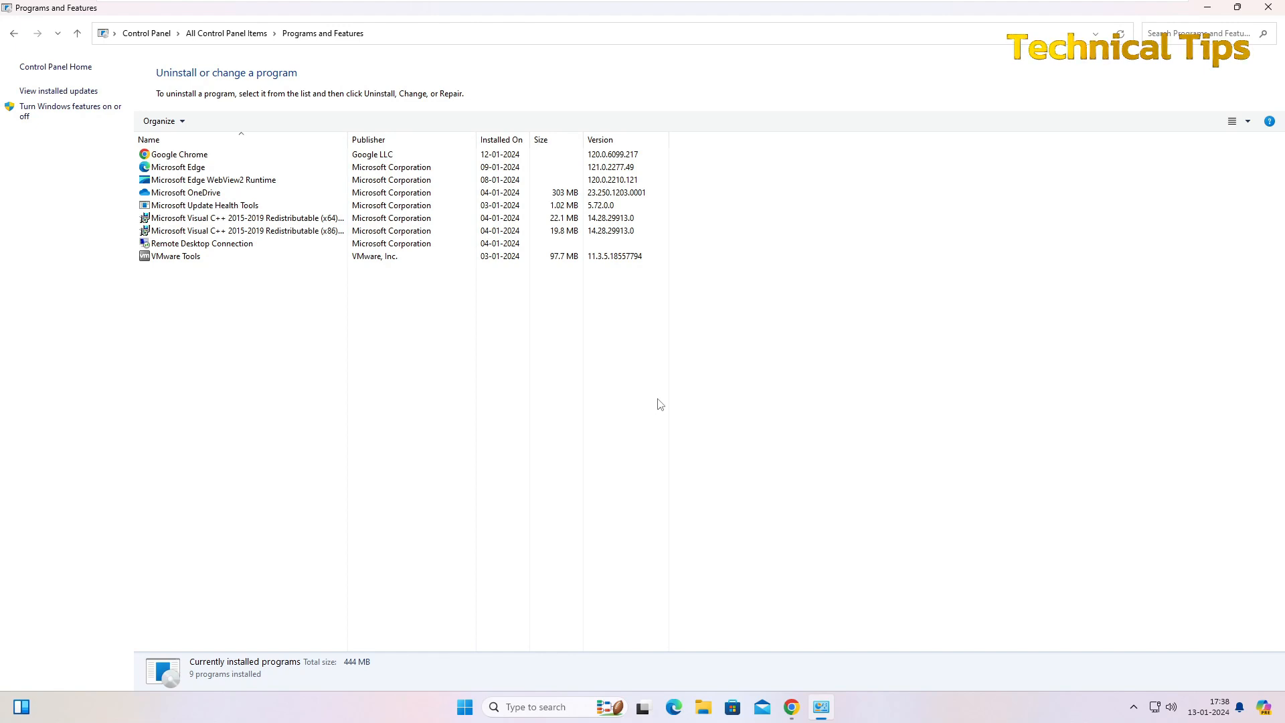
{"action": "mouse_move", "coordinate": [1269, 12]}
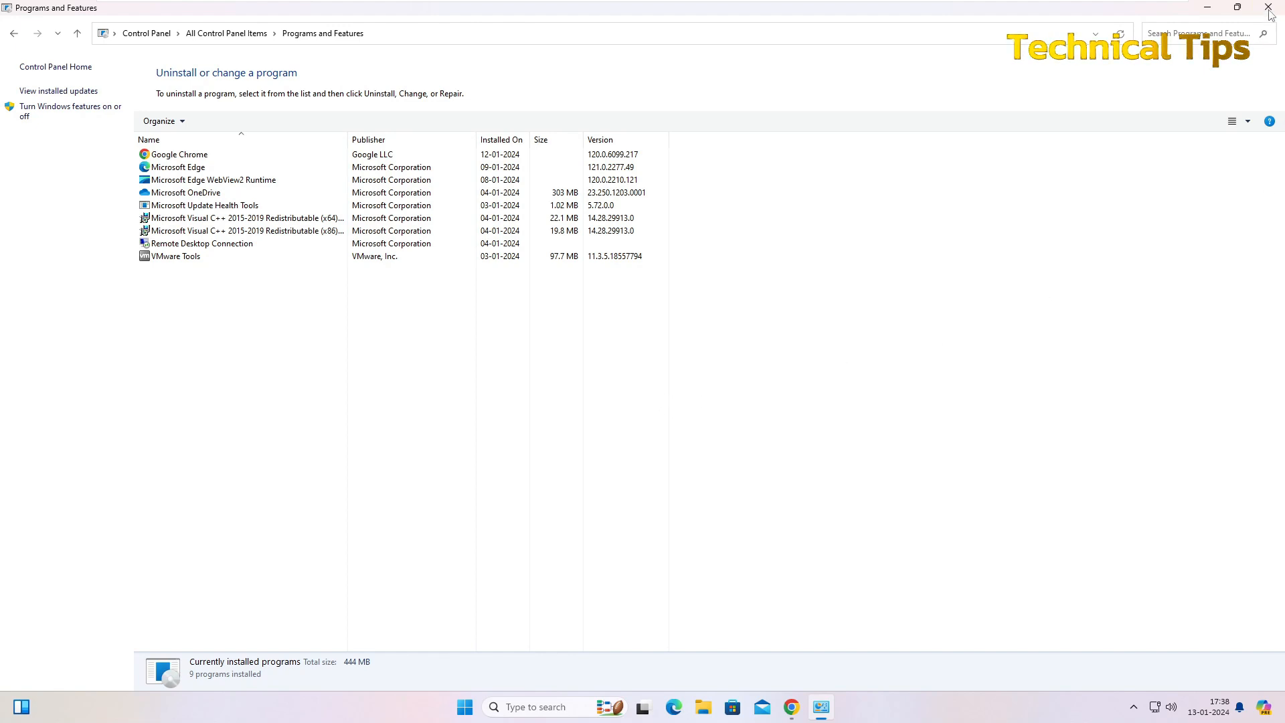
Step: Close Programs and Features and restart the PC from the Start menu power options
{"action": "left_click", "coordinate": [1267, 8]}
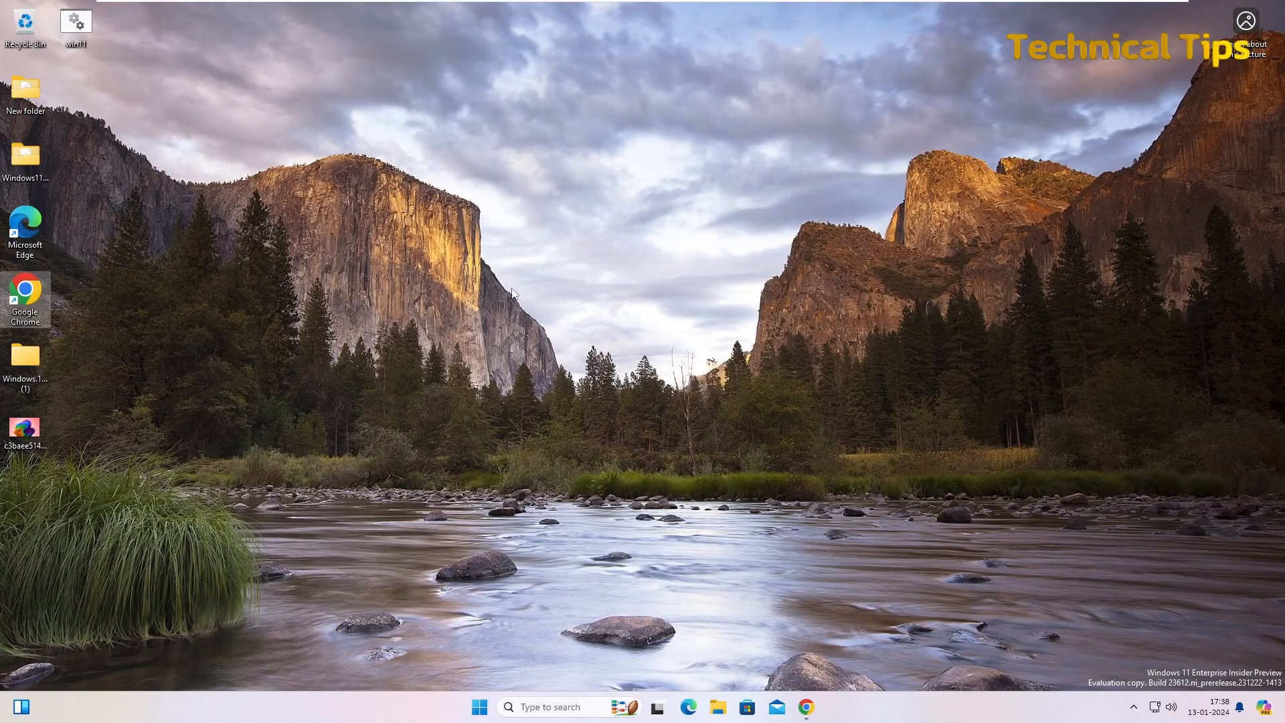
{"action": "left_click", "coordinate": [479, 707]}
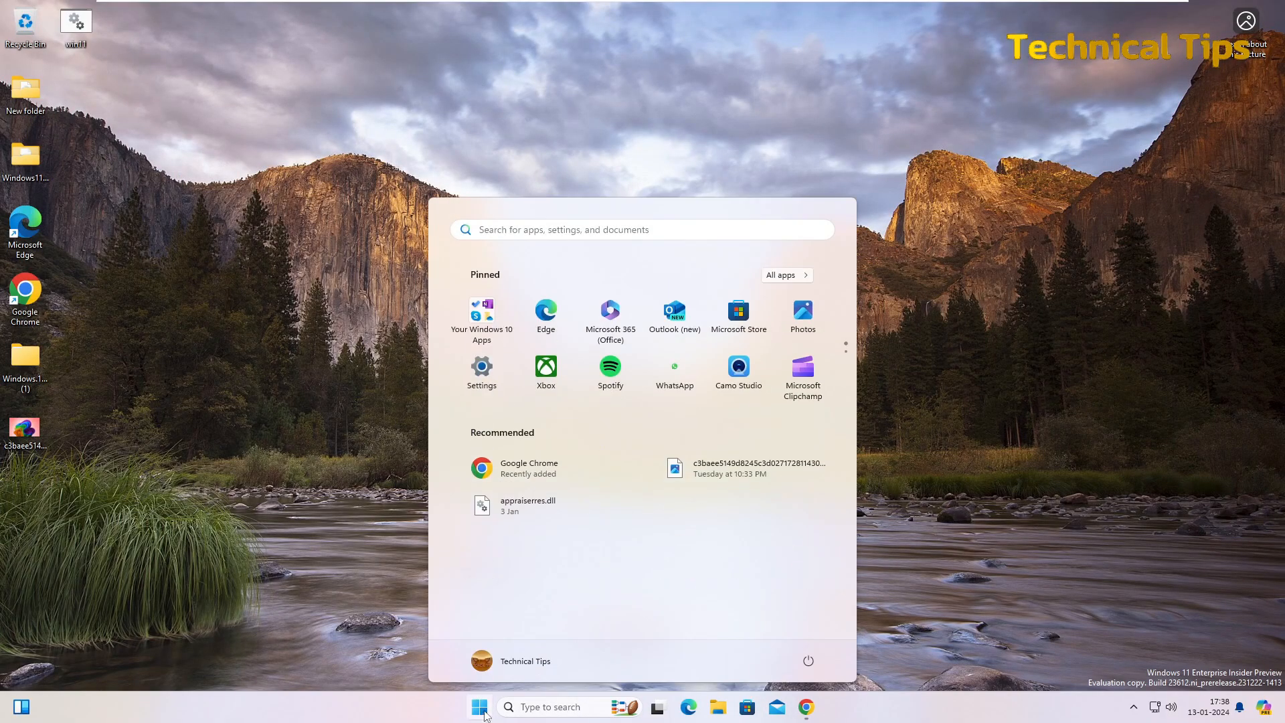
{"action": "left_click", "coordinate": [805, 660]}
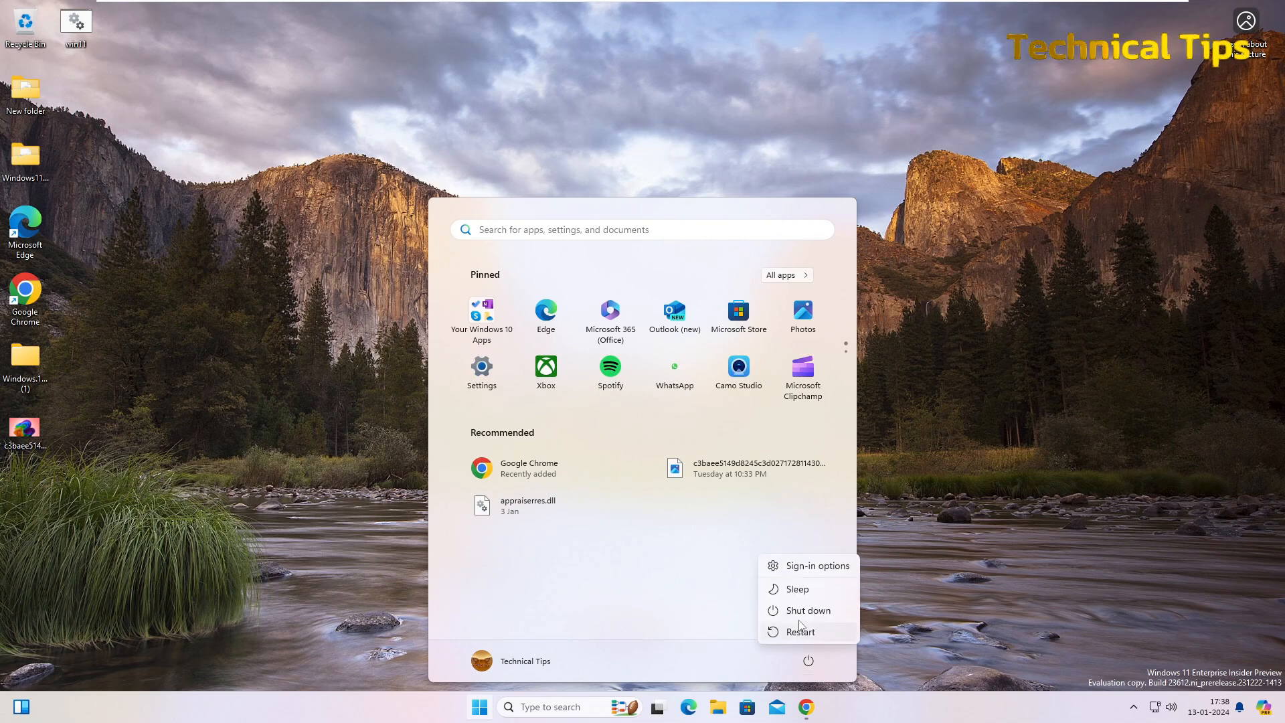
{"action": "left_click", "coordinate": [798, 631]}
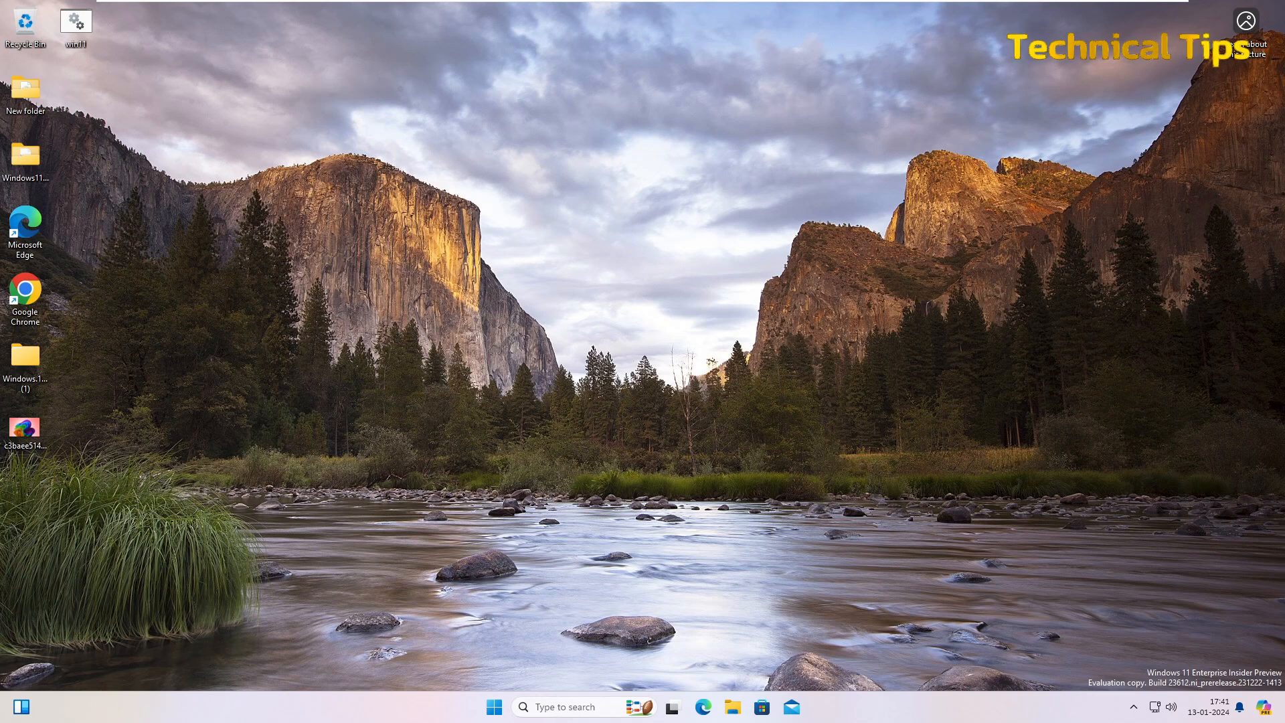
Step: After the restart, reopen Control Panel via search and go to Programs and Features
{"action": "left_click", "coordinate": [565, 706]}
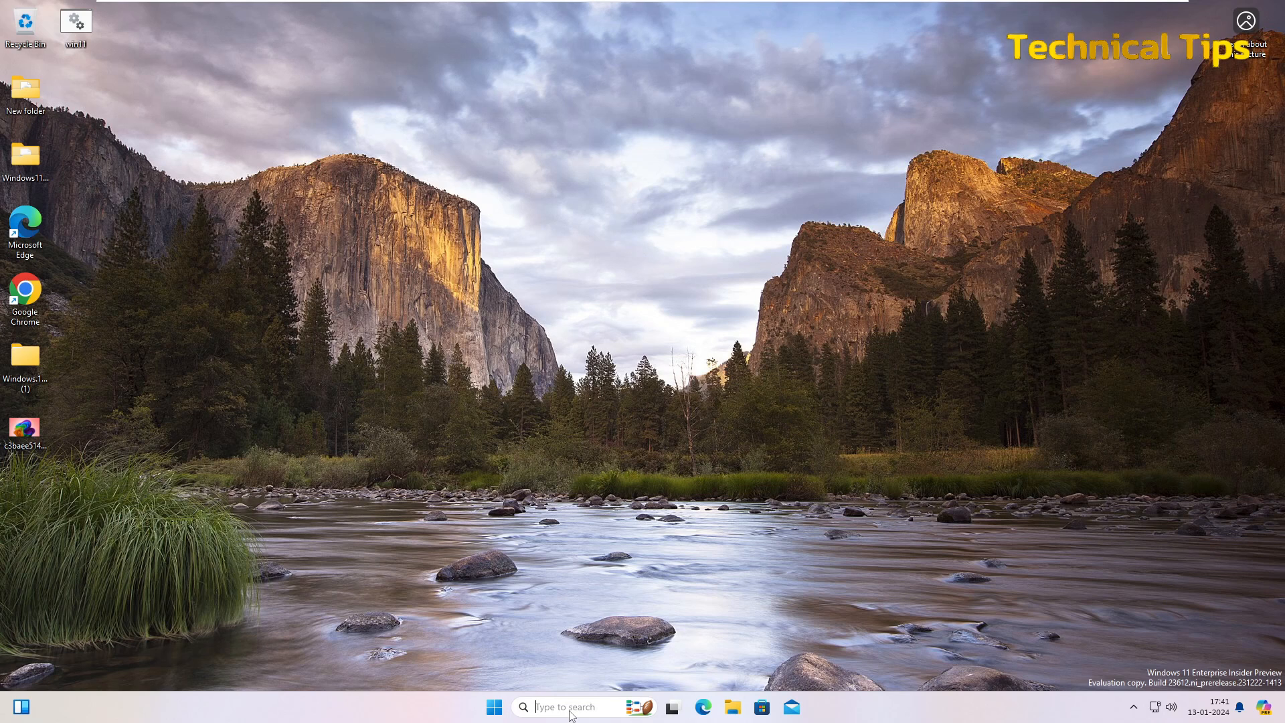
{"action": "type", "text": "cont"}
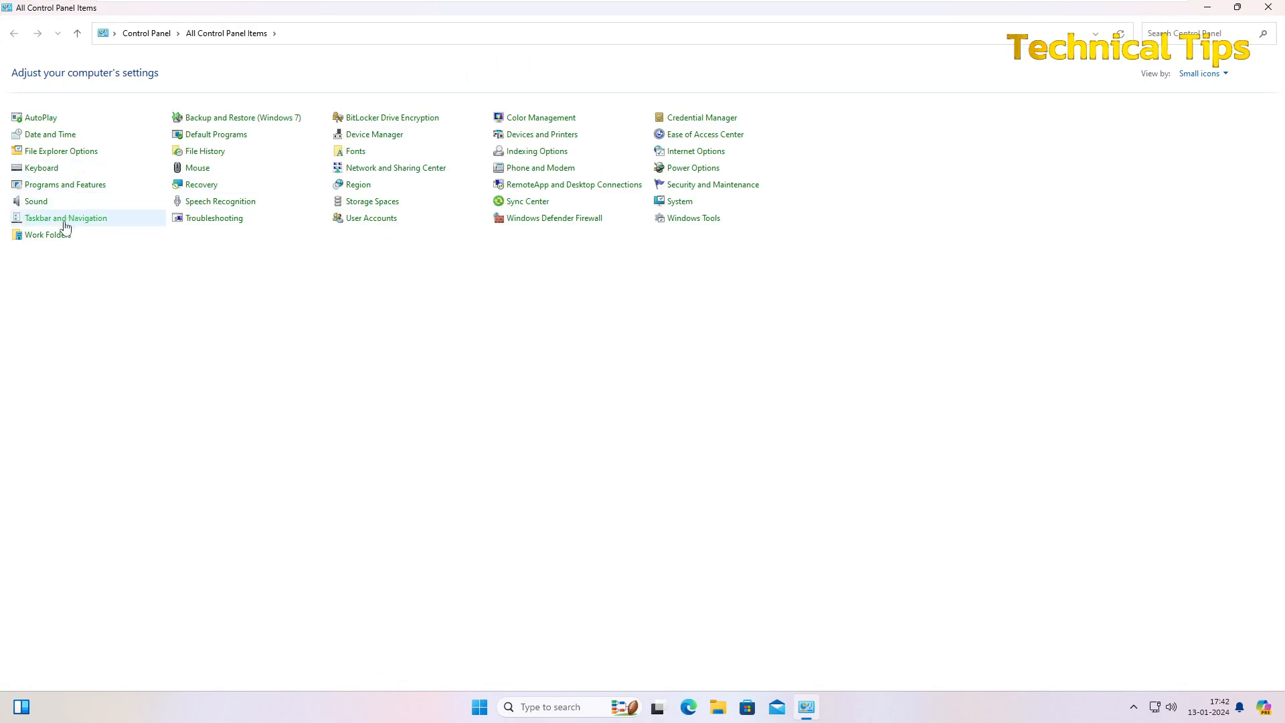
{"action": "mouse_move", "coordinate": [64, 185]}
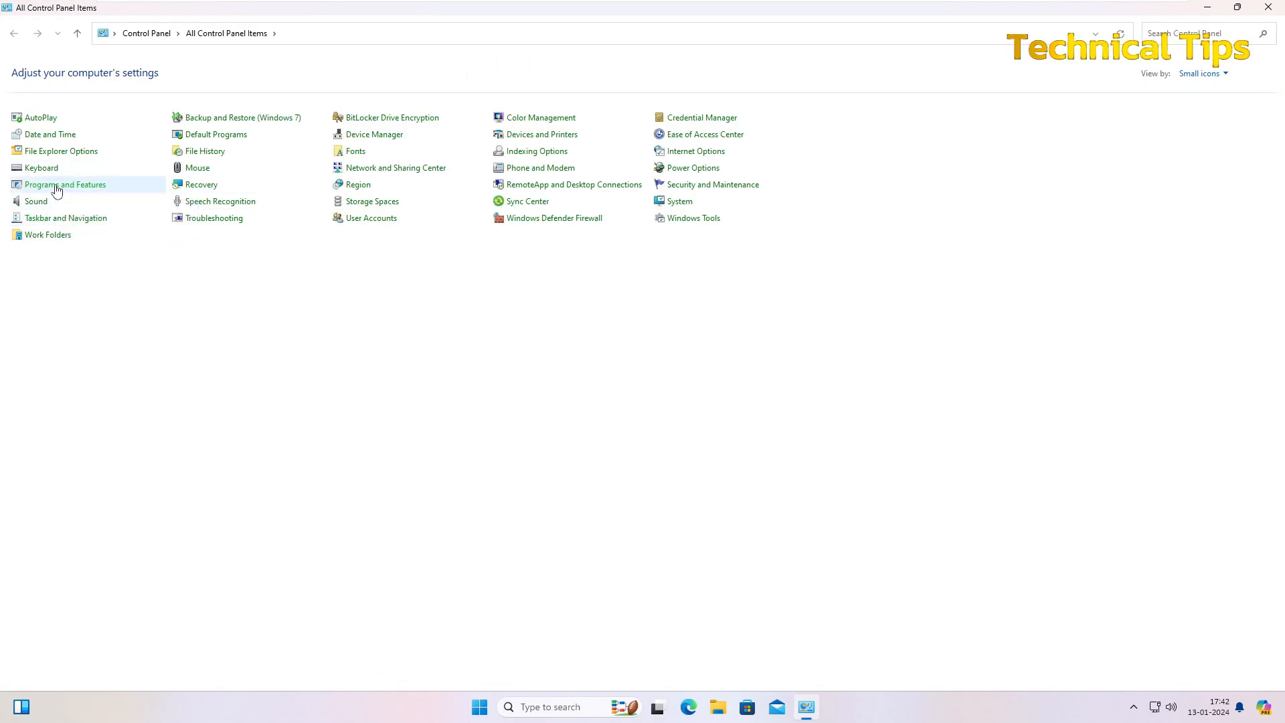
{"action": "left_click", "coordinate": [66, 185]}
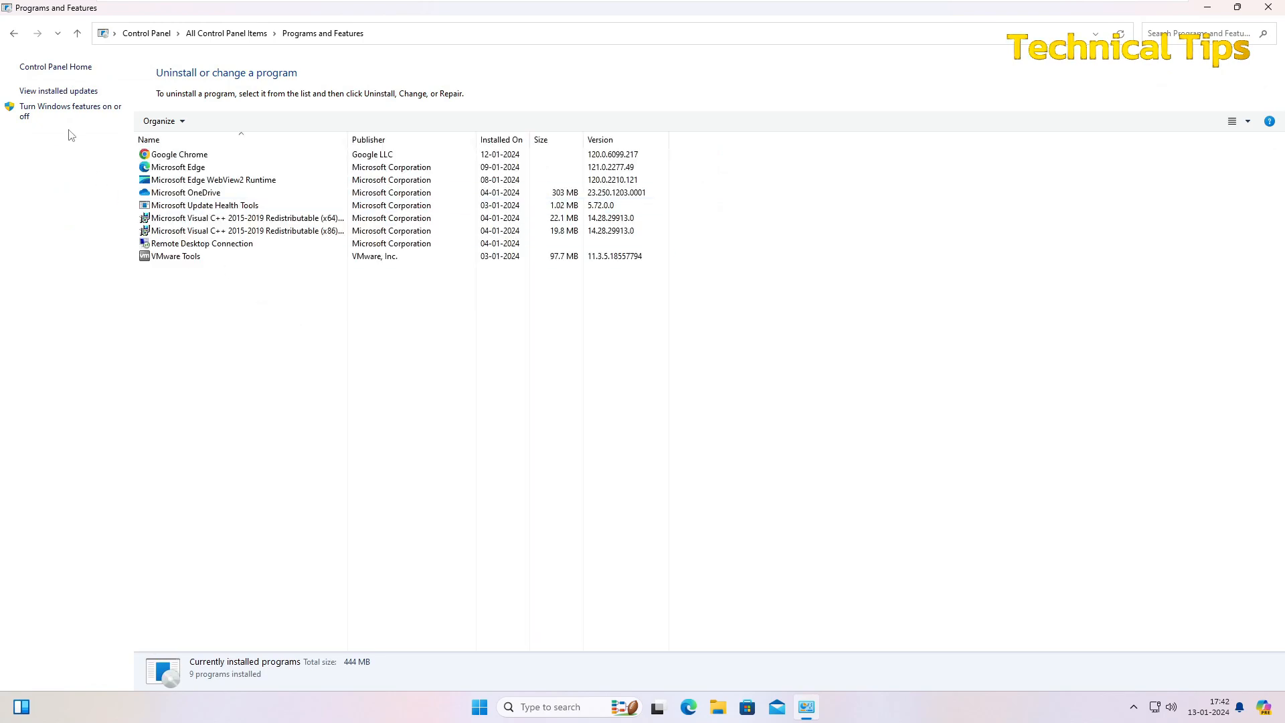
{"action": "mouse_move", "coordinate": [351, 363]}
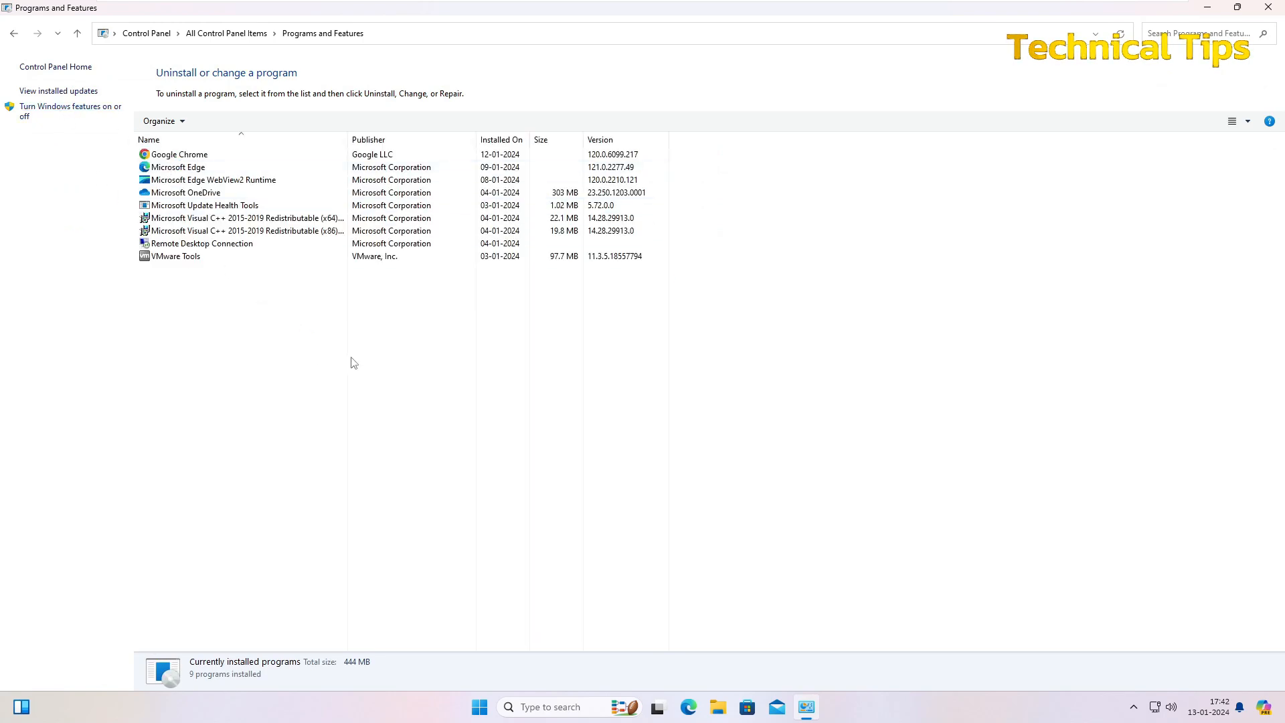
Step: Reopen the Windows Features dialog to clear the Hyper-V checkbox
{"action": "left_click", "coordinate": [70, 111]}
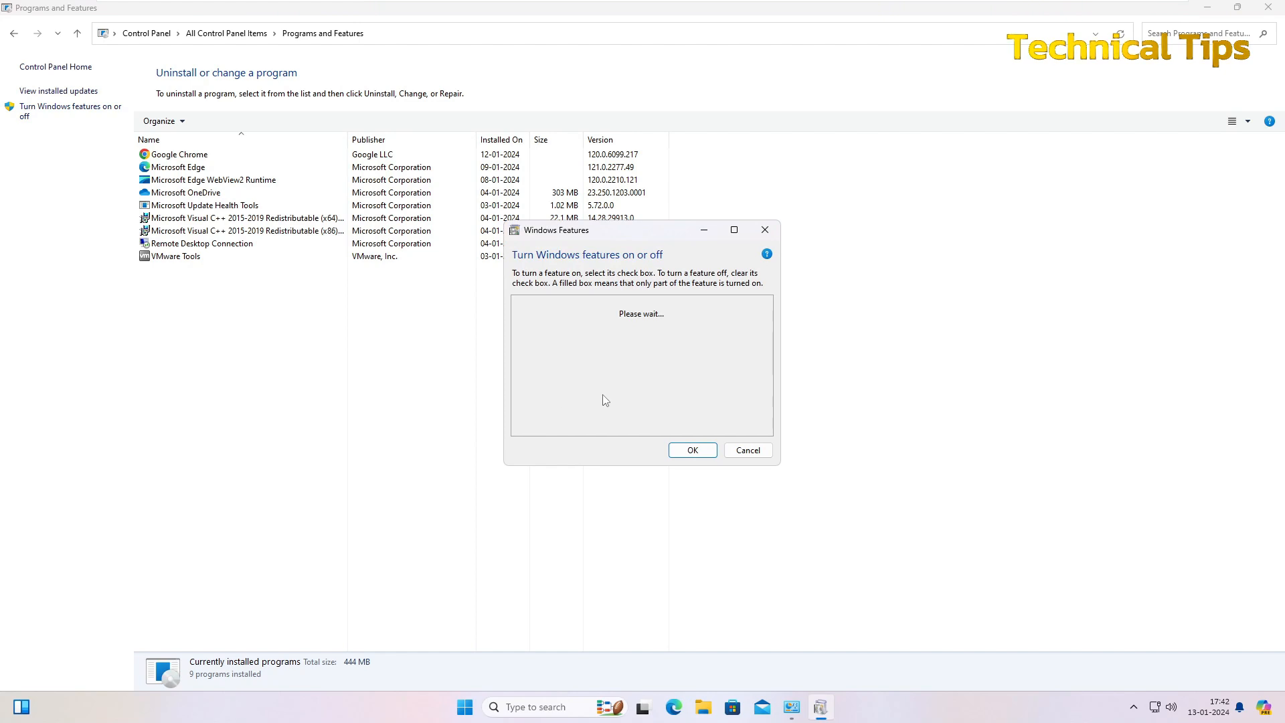
{"action": "mouse_move", "coordinate": [643, 384]}
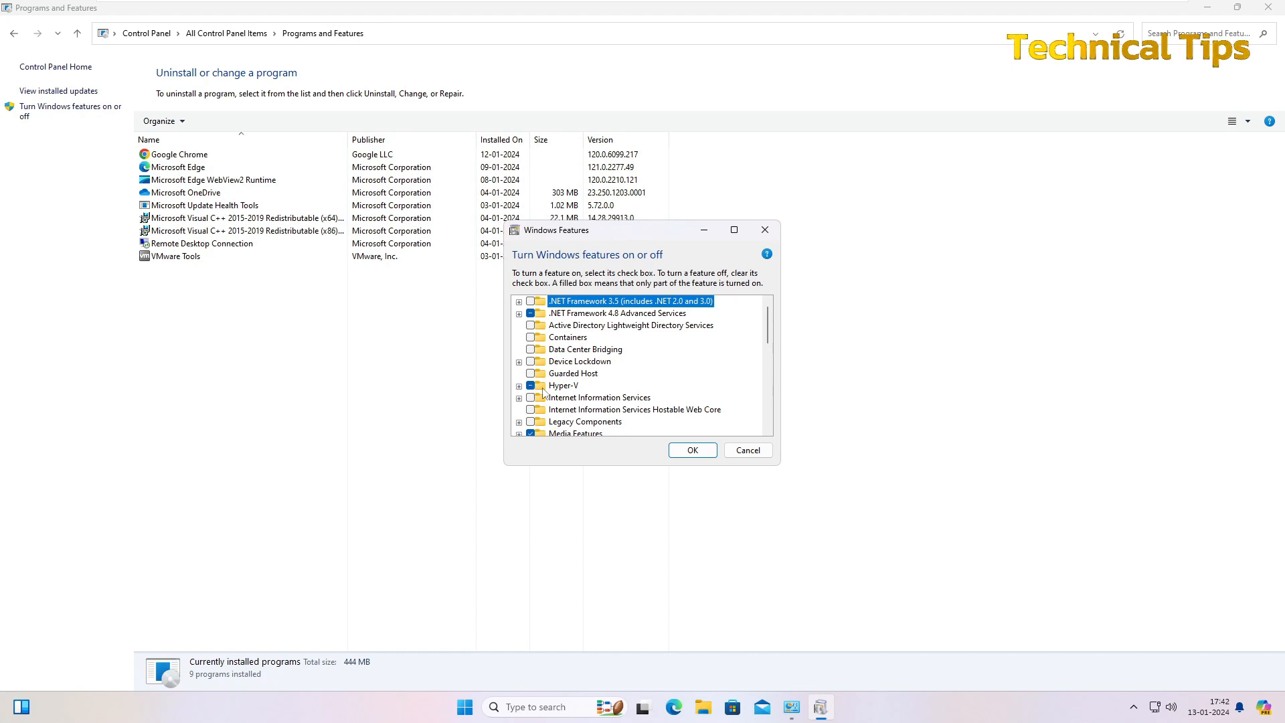
{"action": "mouse_move", "coordinate": [563, 385]}
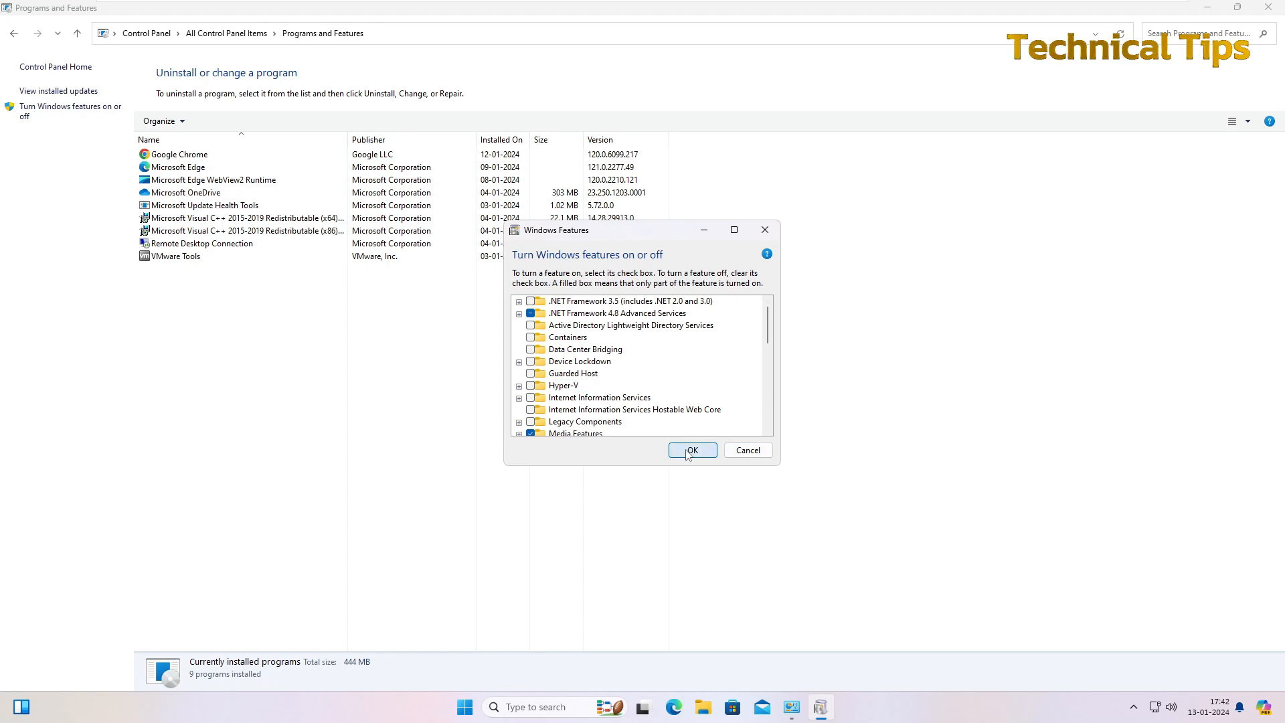
Step: Apply turning Hyper-V off with OK and close the completed-changes message
{"action": "left_click", "coordinate": [690, 449]}
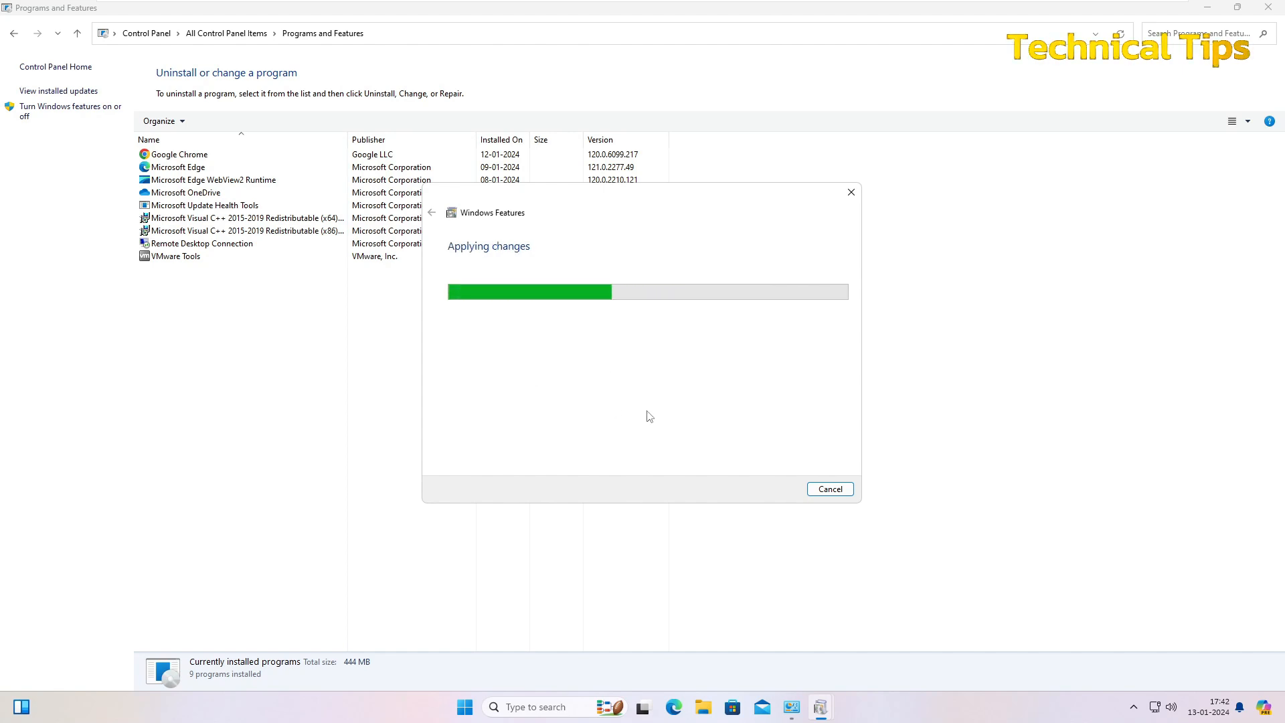
{"action": "mouse_move", "coordinate": [816, 479]}
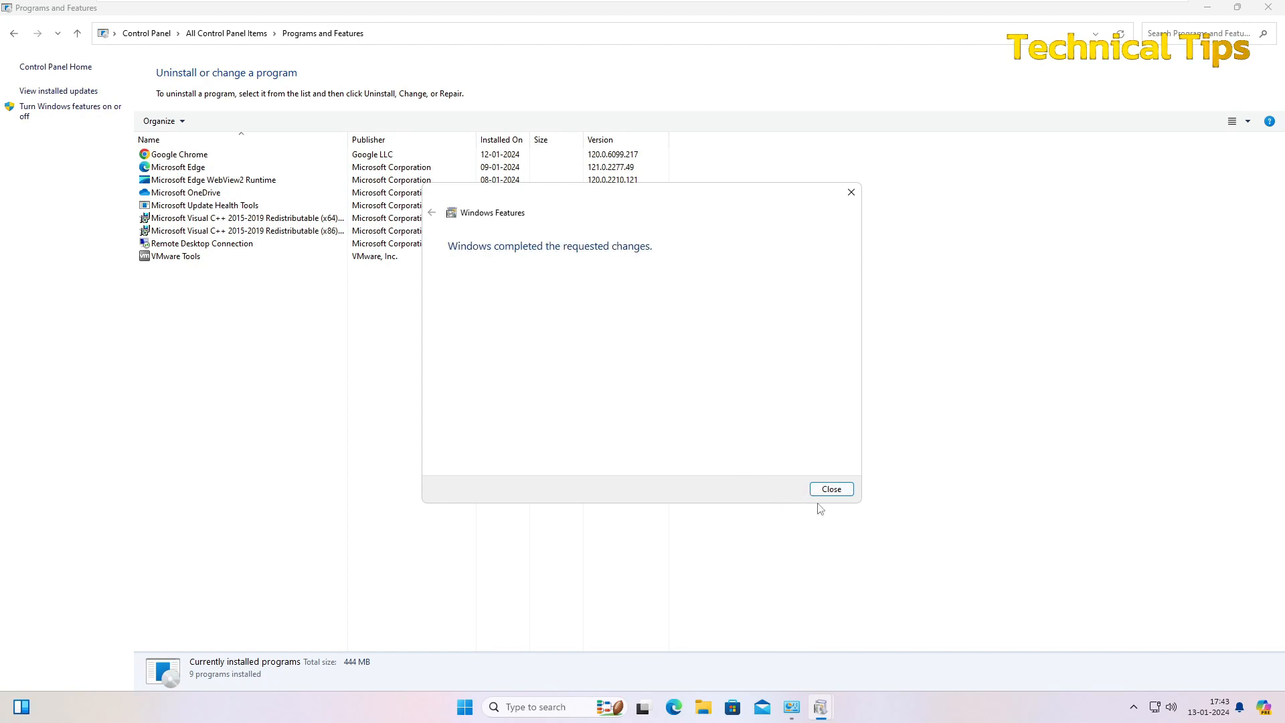
{"action": "left_click", "coordinate": [830, 488]}
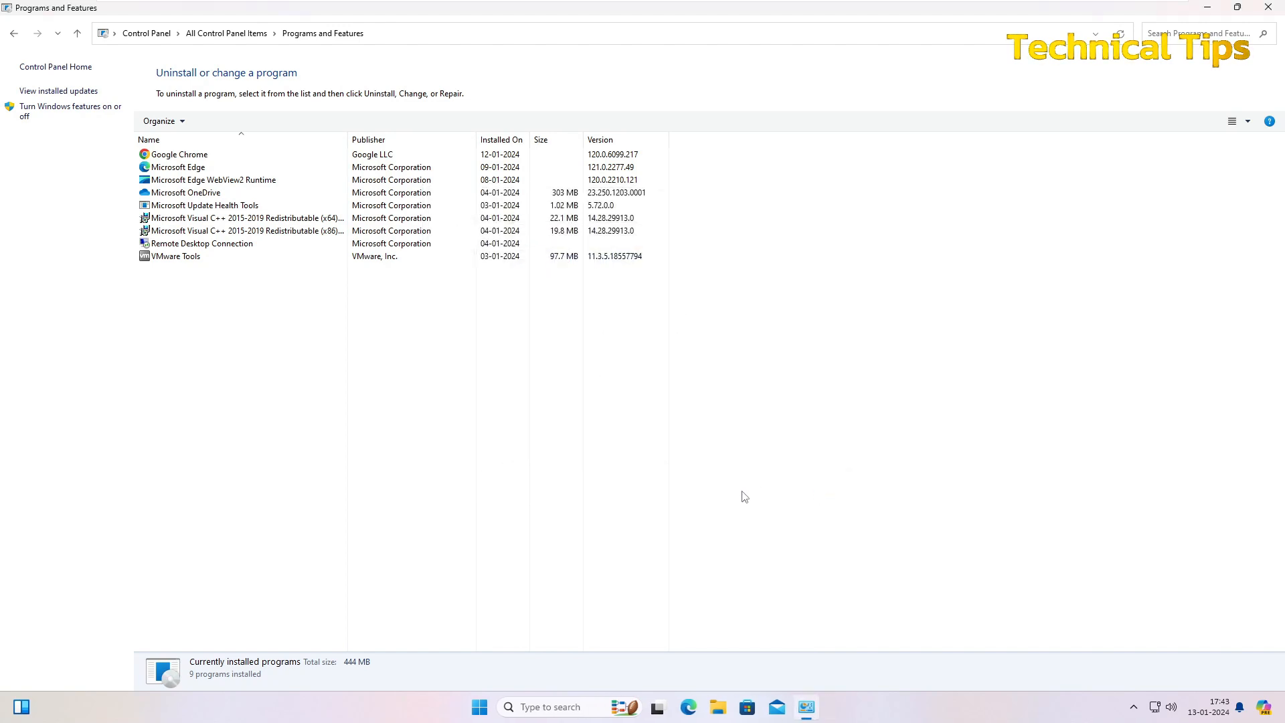
{"action": "mouse_move", "coordinate": [630, 420]}
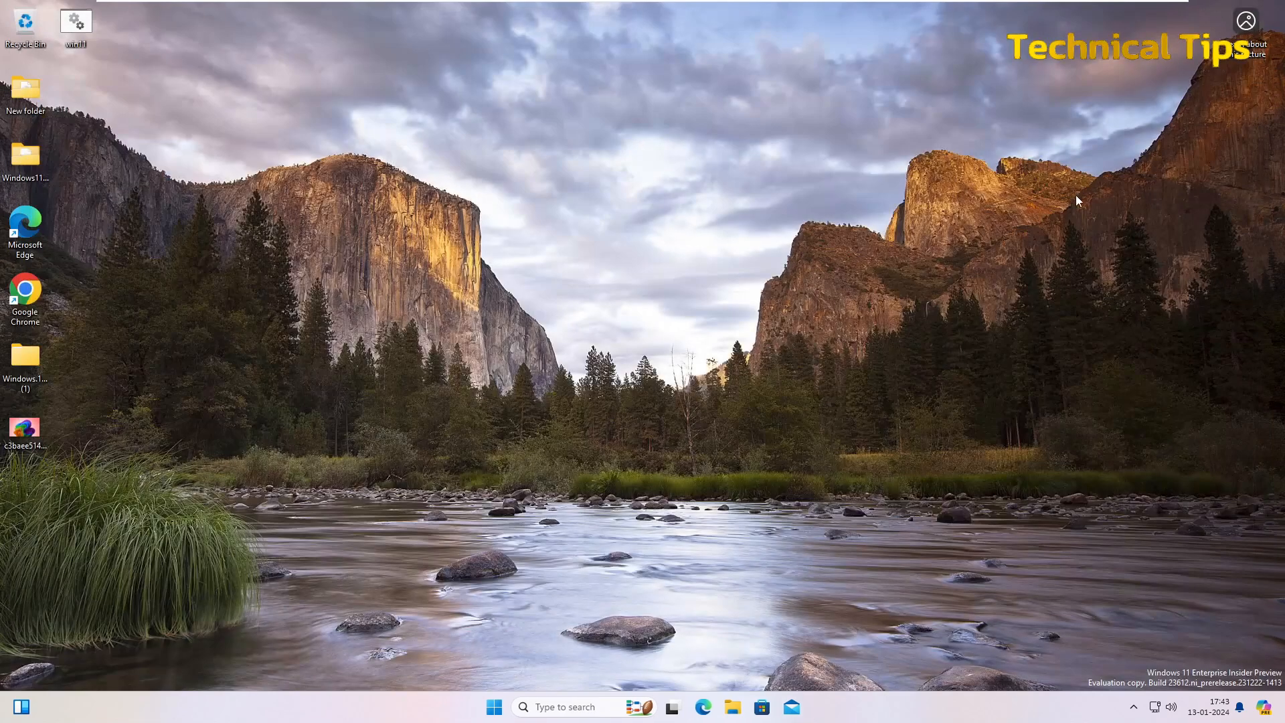
{"action": "mouse_move", "coordinate": [942, 287]}
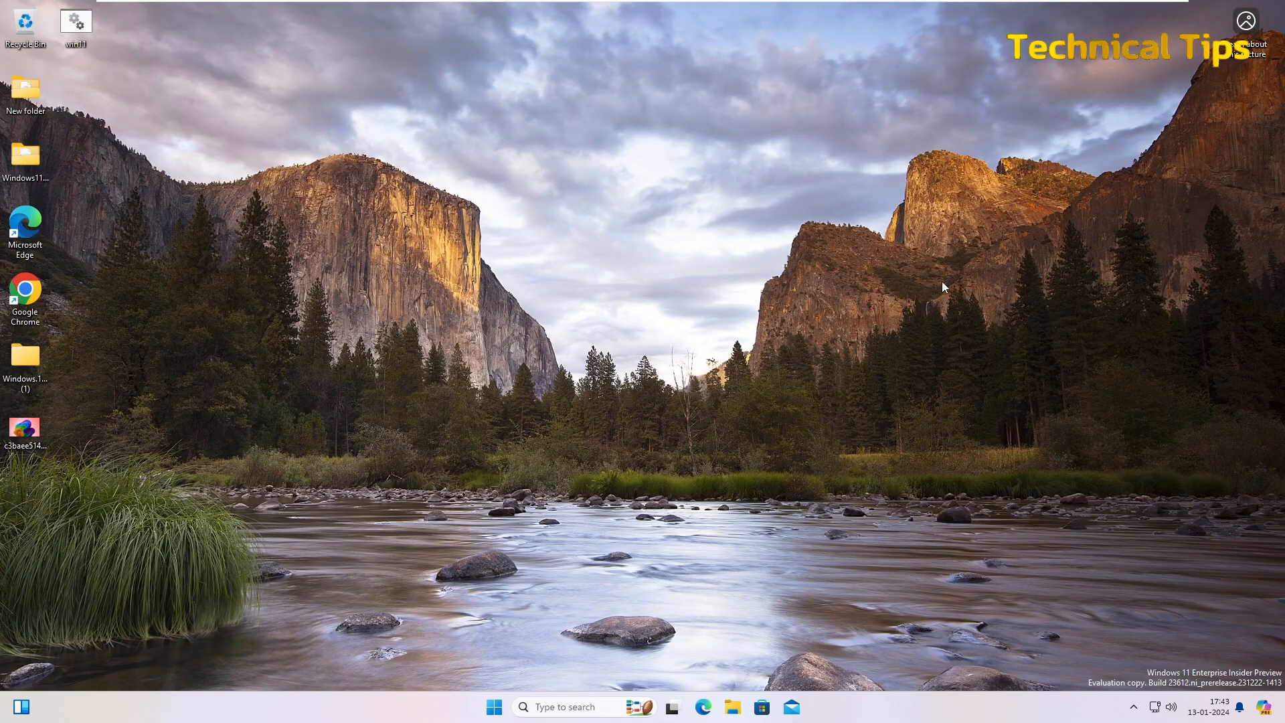
{"action": "mouse_move", "coordinate": [602, 383]}
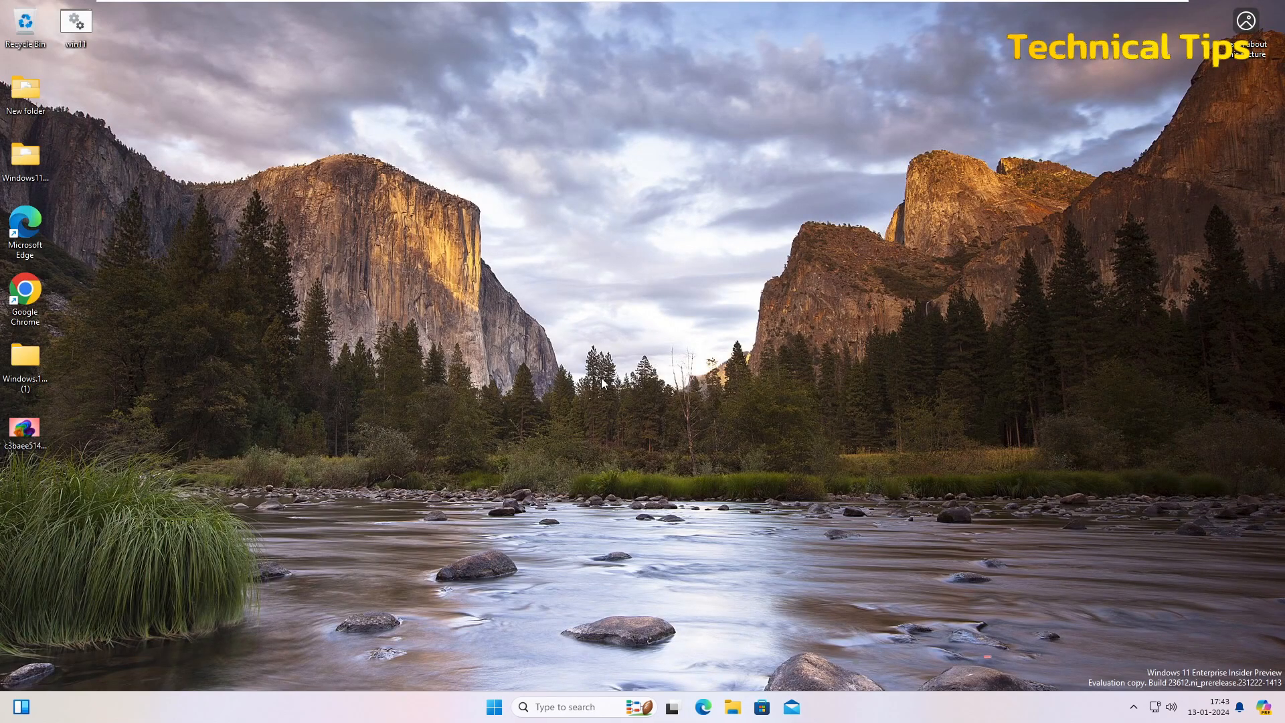